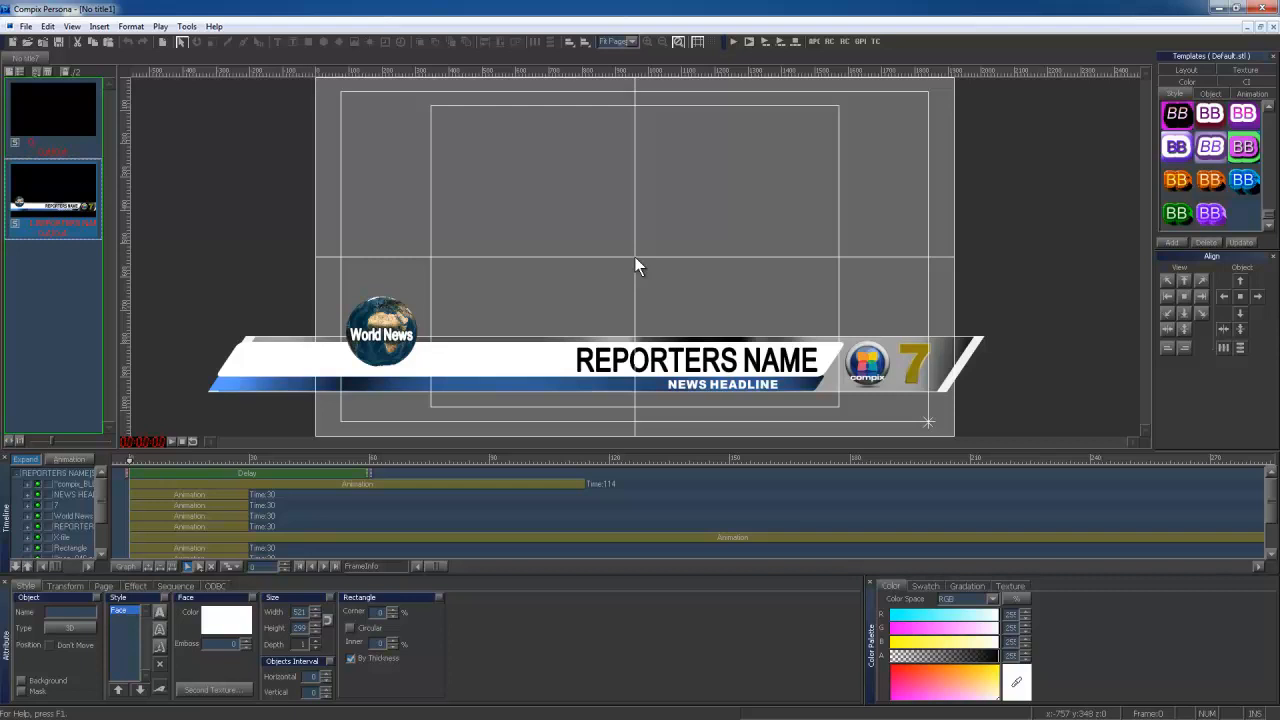
mouse_move(105, 128)
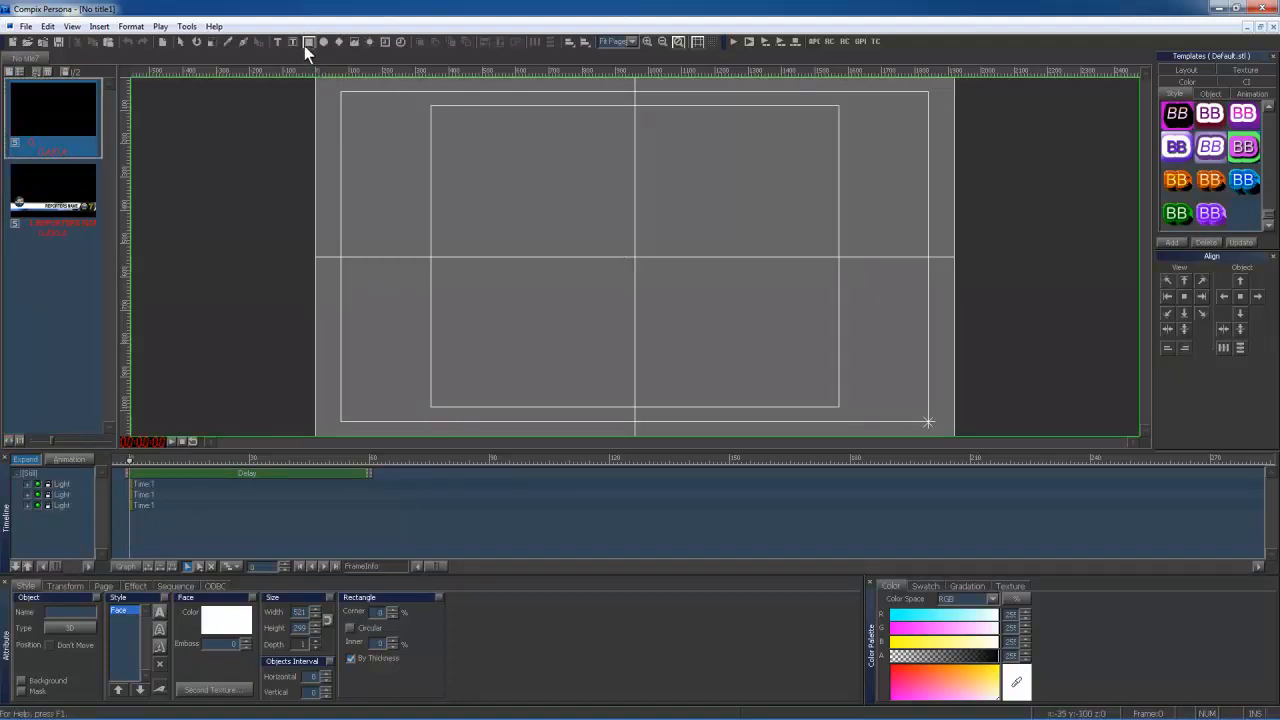
mouse_move(309, 41)
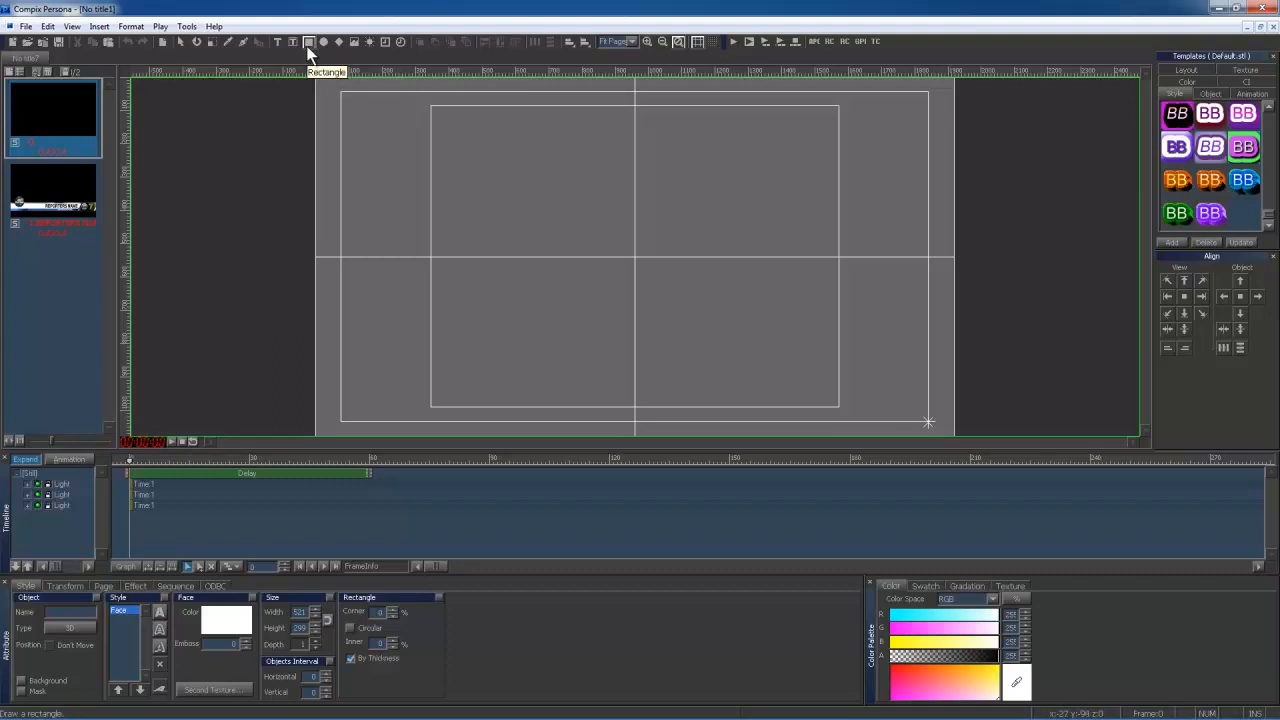
Draw a wide white rectangle bar and paste two copies of it
left_click_drag(338, 322, 873, 405)
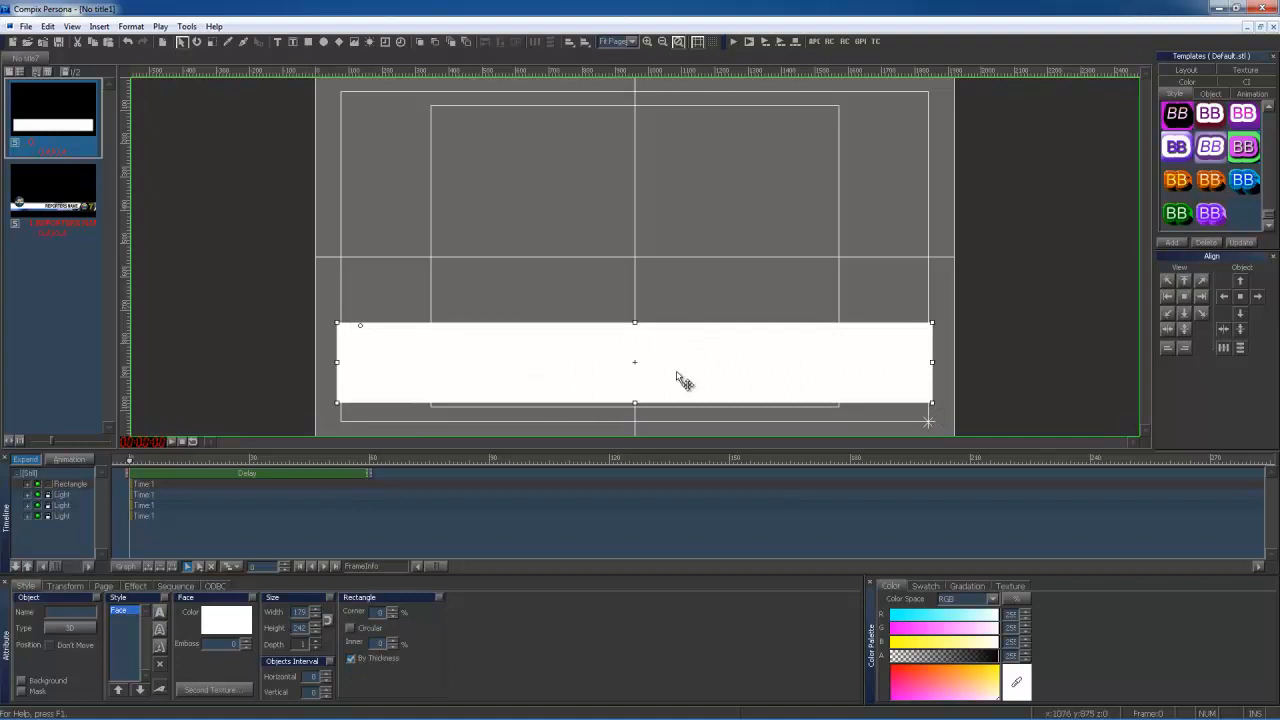
mouse_move(700, 387)
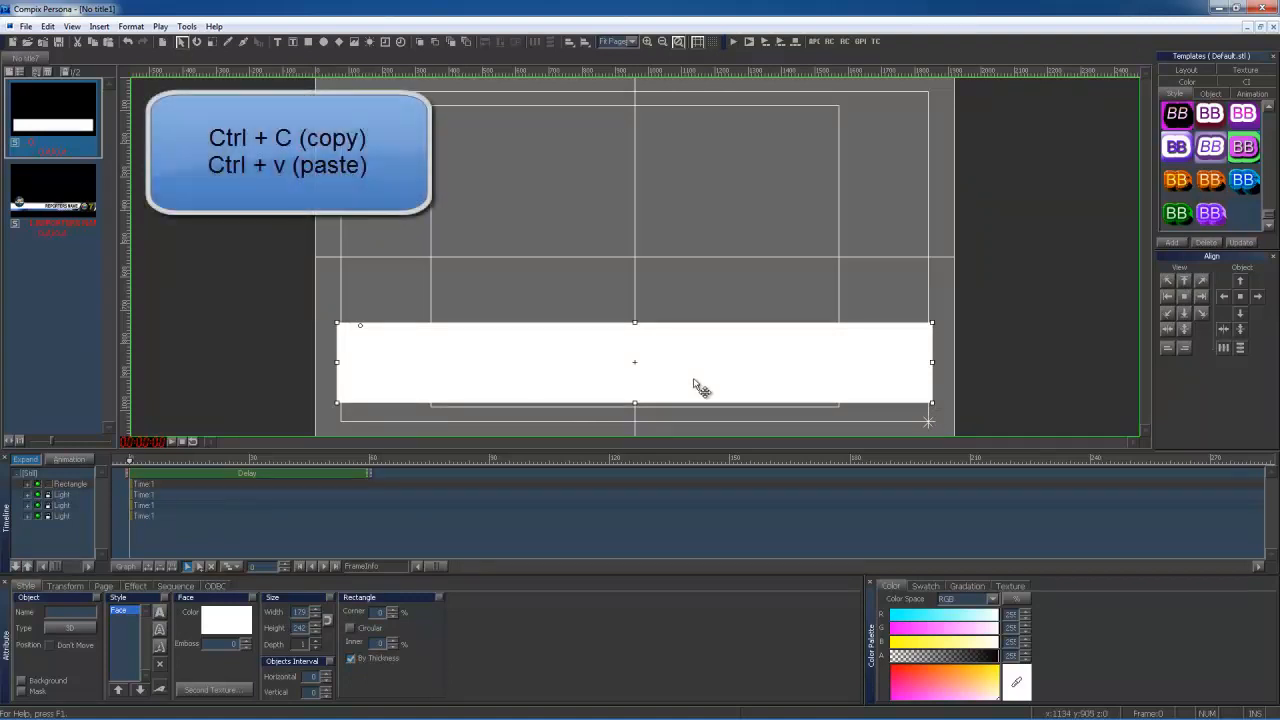
key("ctrl+v")
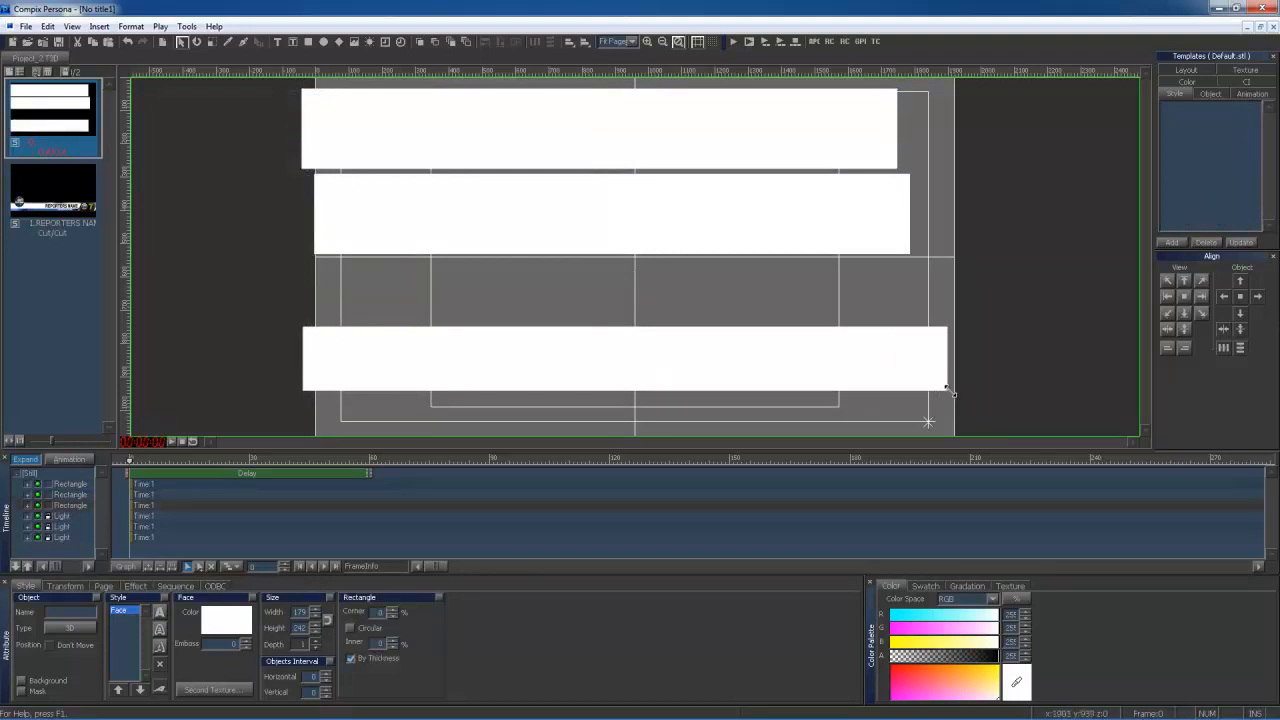
Set Slant X to 20 on the bottom white bar
left_click(627, 375)
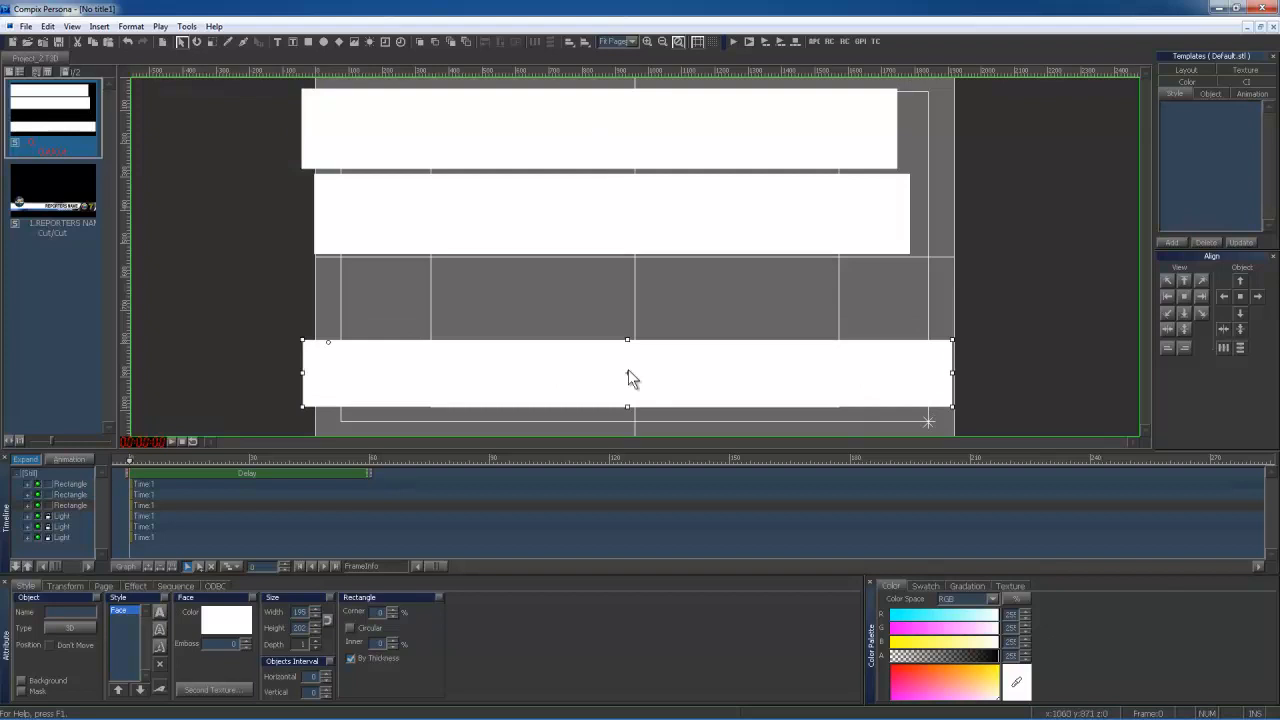
left_click(64, 586)
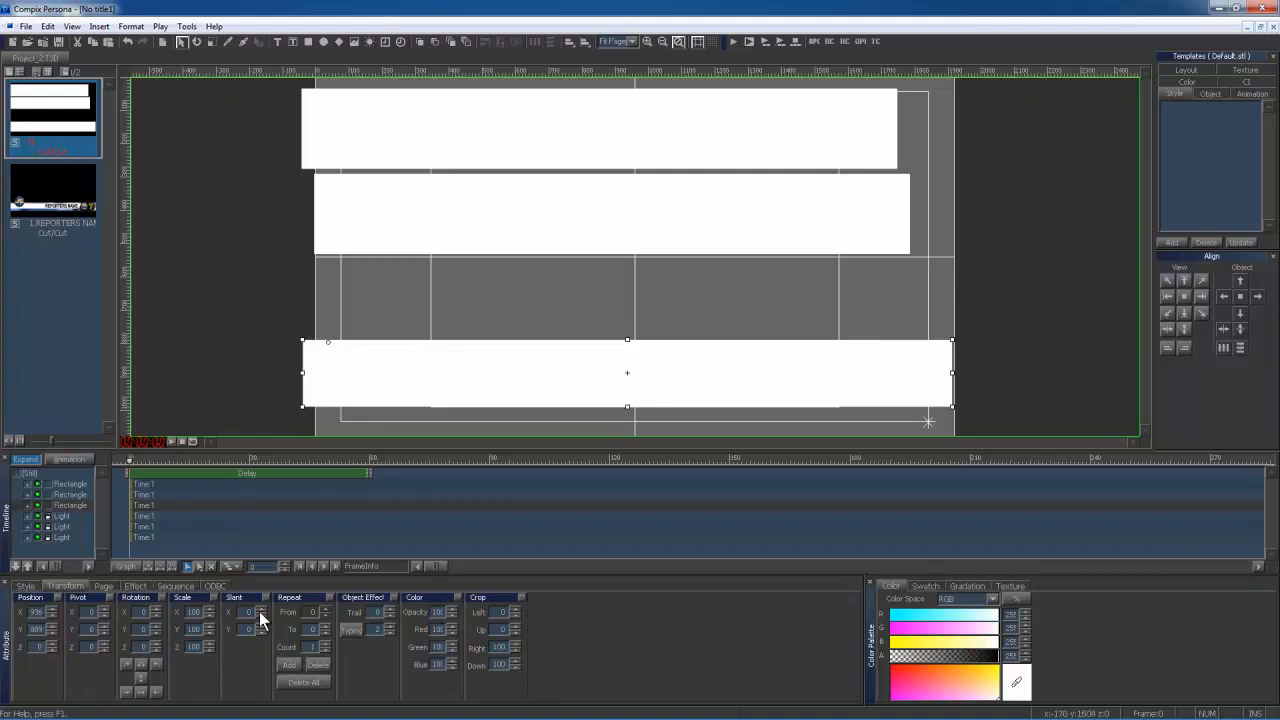
type("20")
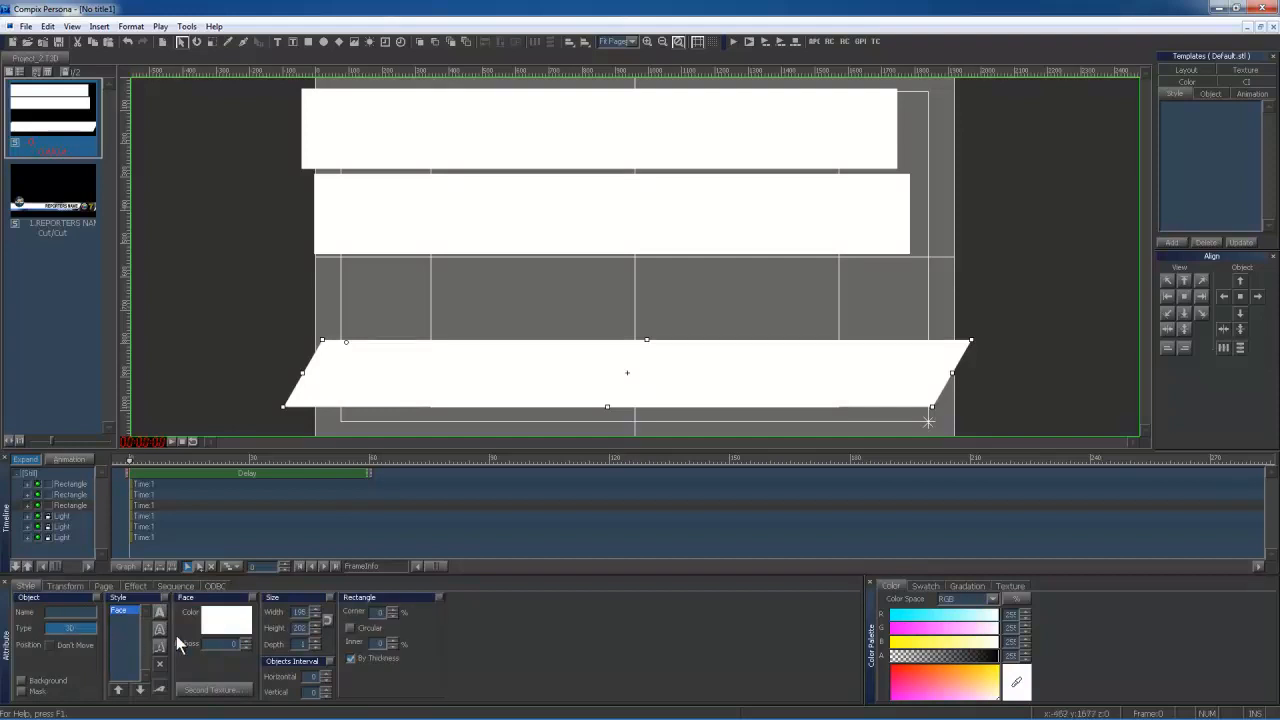
Apply the streaked texture image from the Data folder to the slanted bar
left_click(1009, 586)
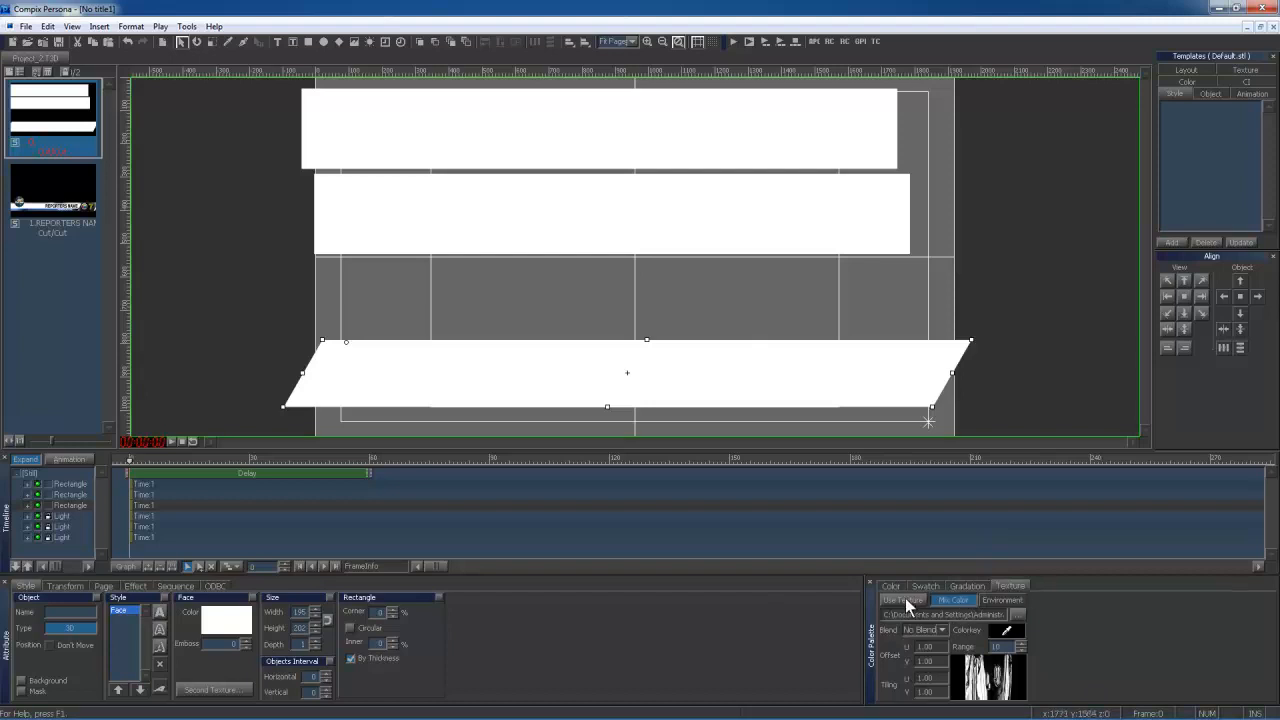
left_click(1001, 600)
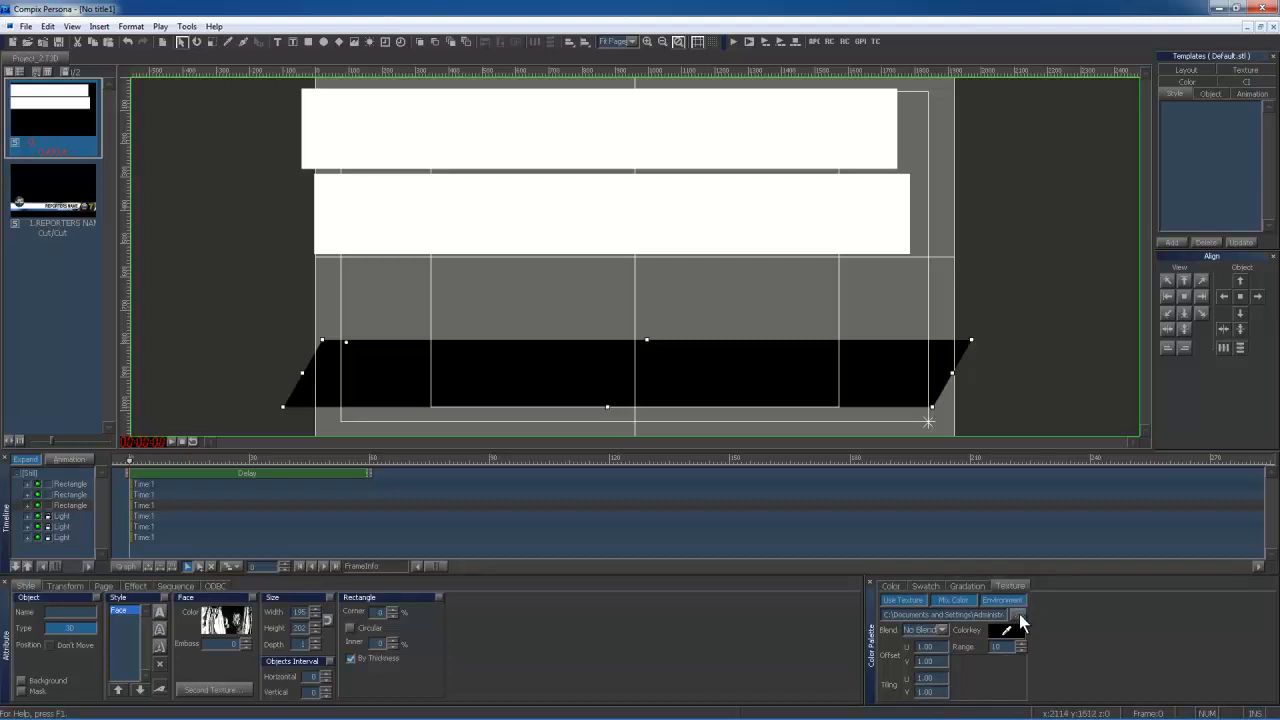
left_click(1018, 614)
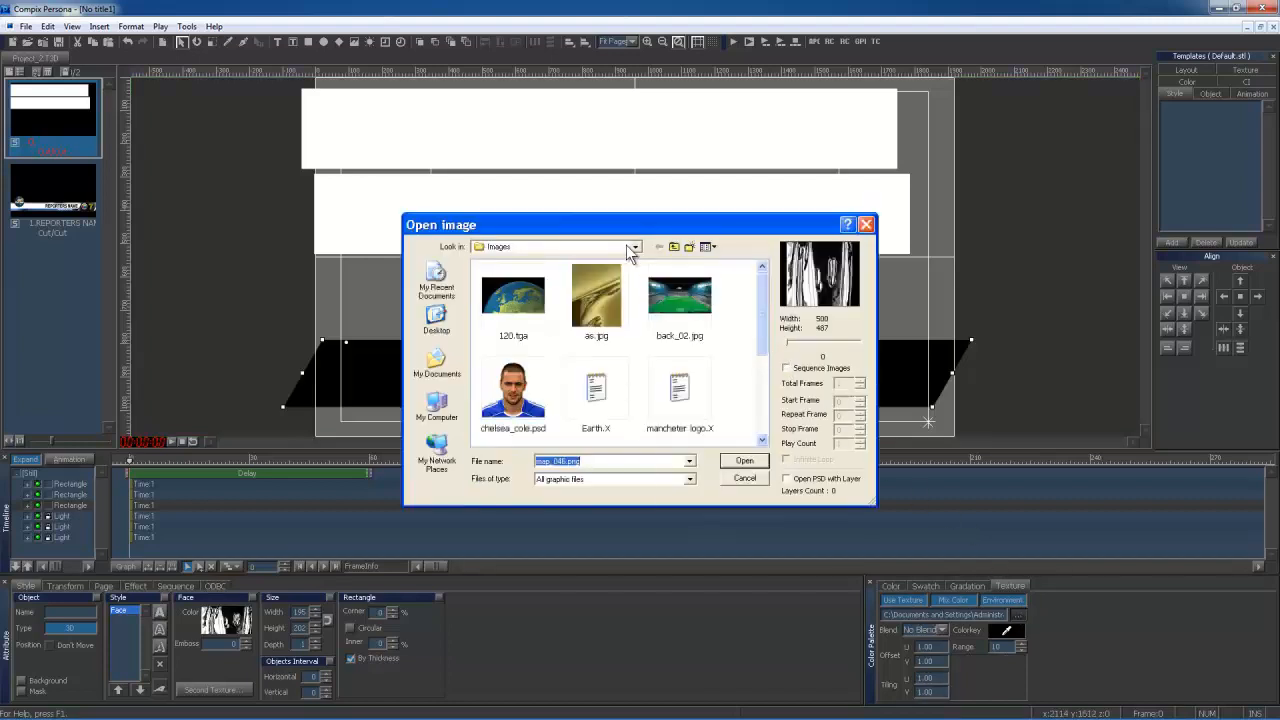
left_click(634, 247)
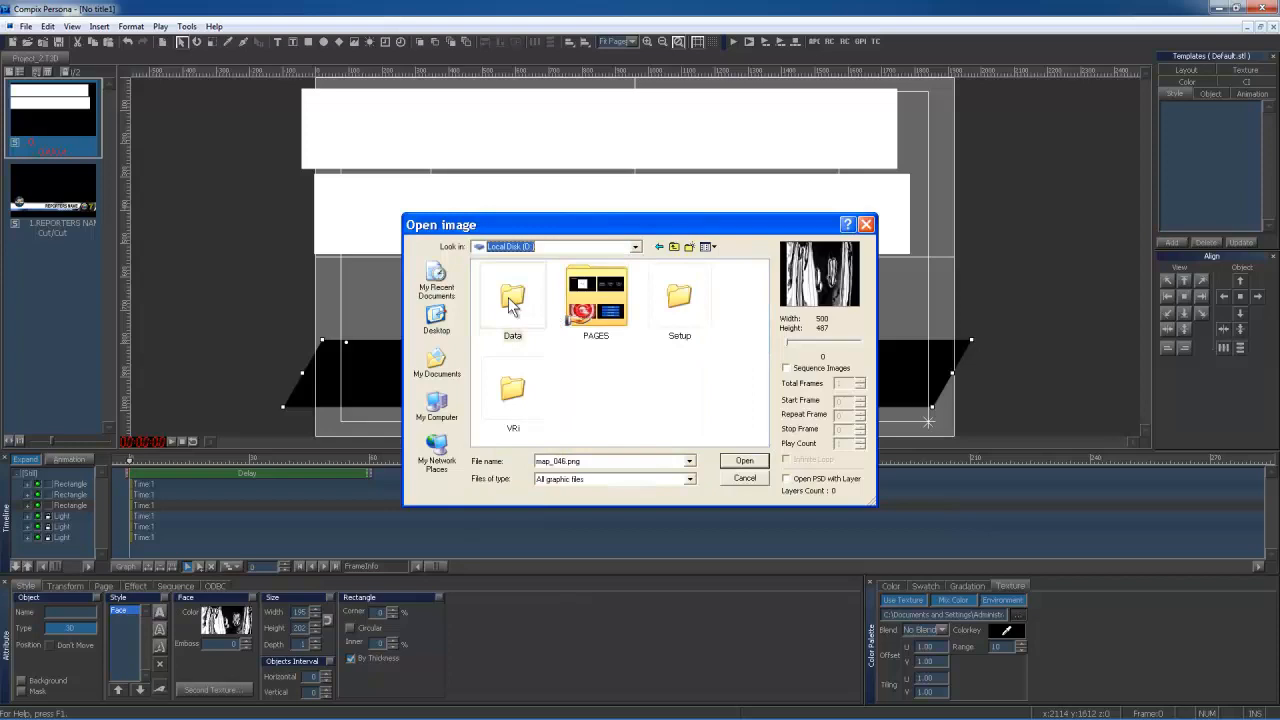
double_click(512, 290)
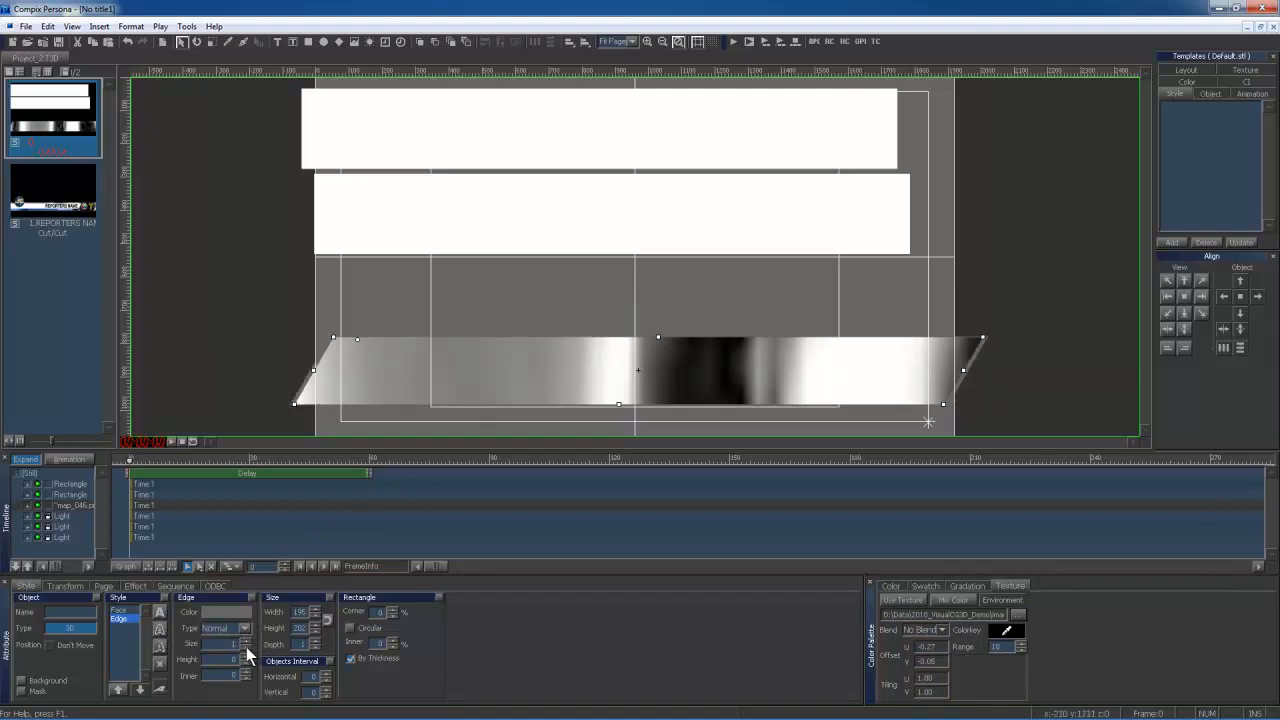
mouse_move(908, 616)
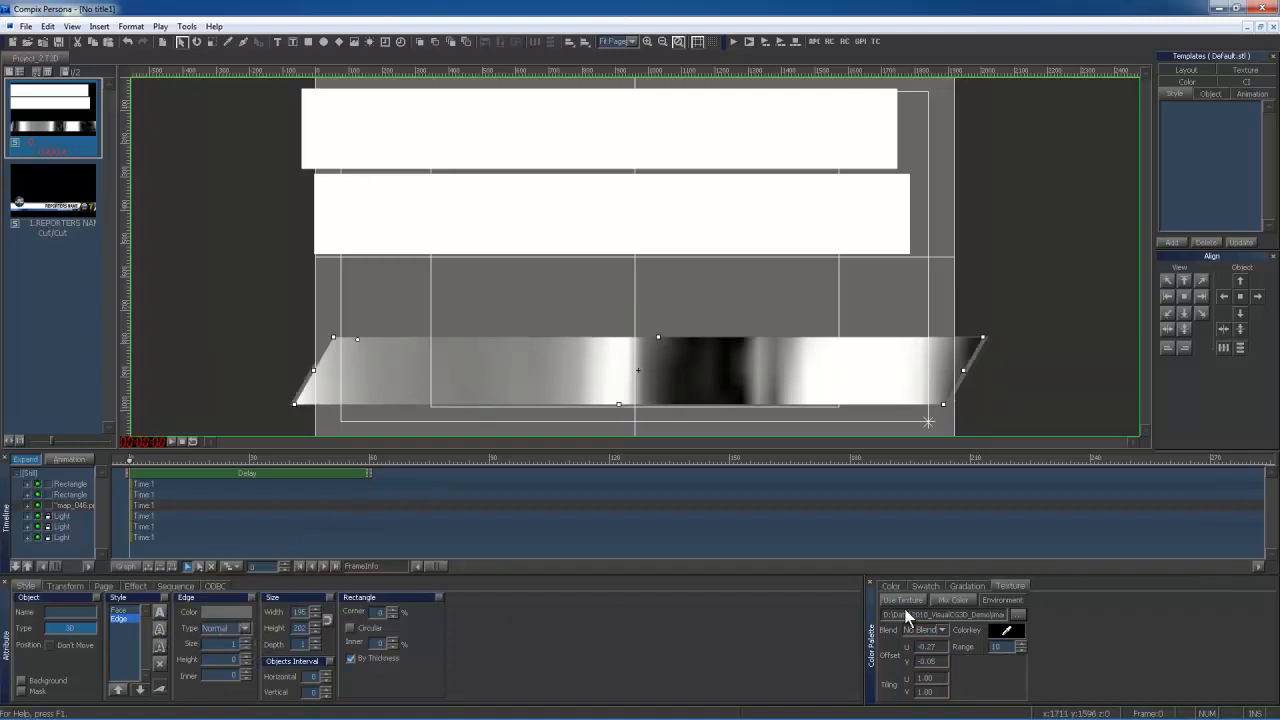
Outline the textured bar with a thin white edge from the Swatch colours
left_click(924, 585)
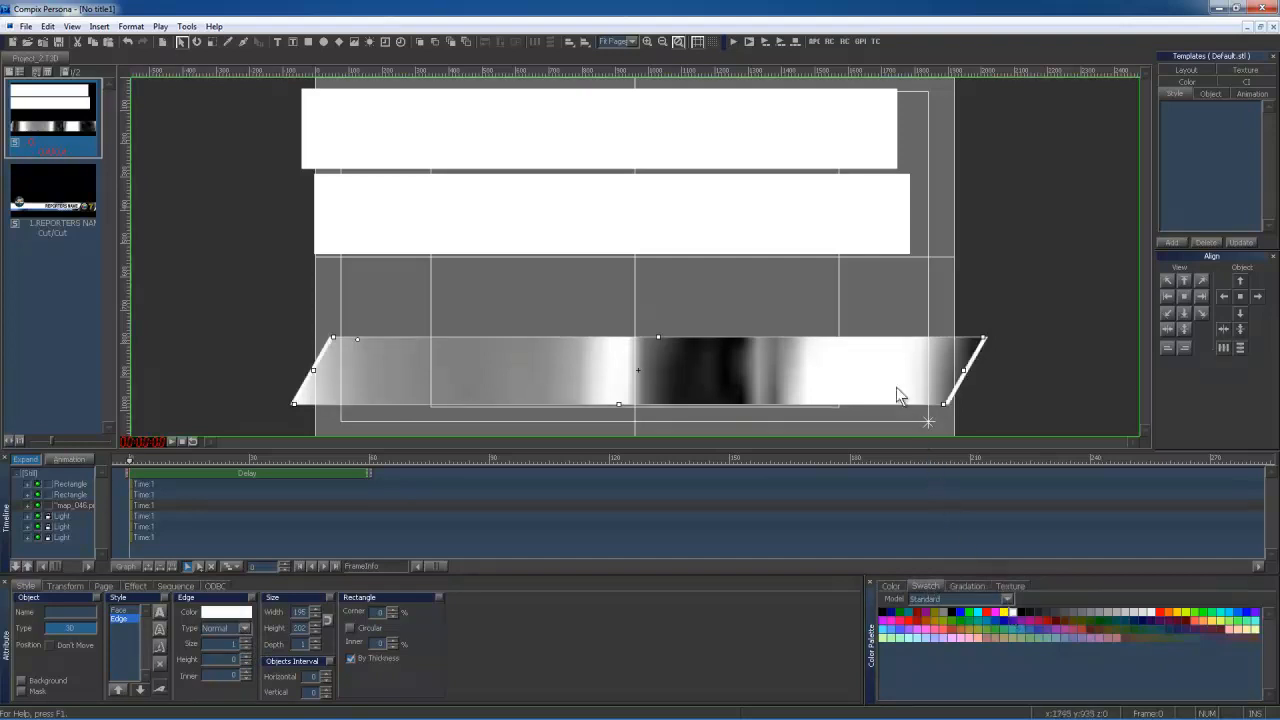
mouse_move(640, 265)
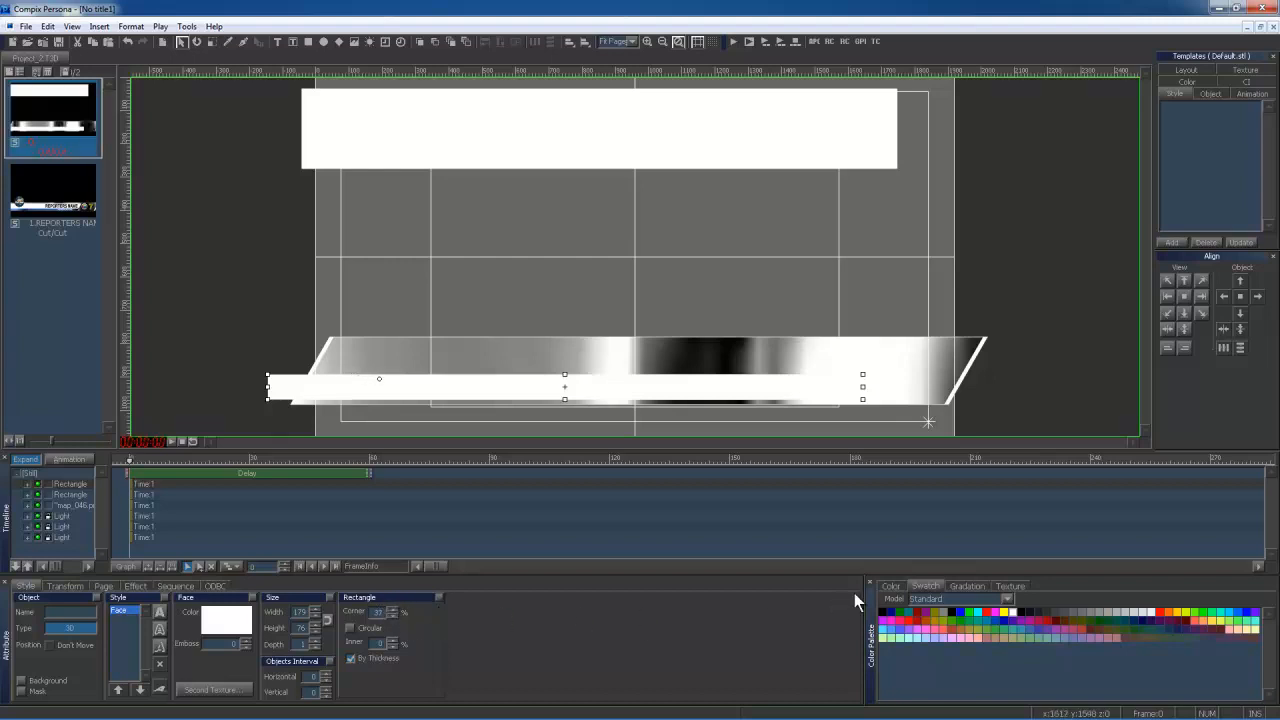
Give the thin bar a blue Mix Color texture with Alpha Blend and Slant X 30
left_click(1009, 586)
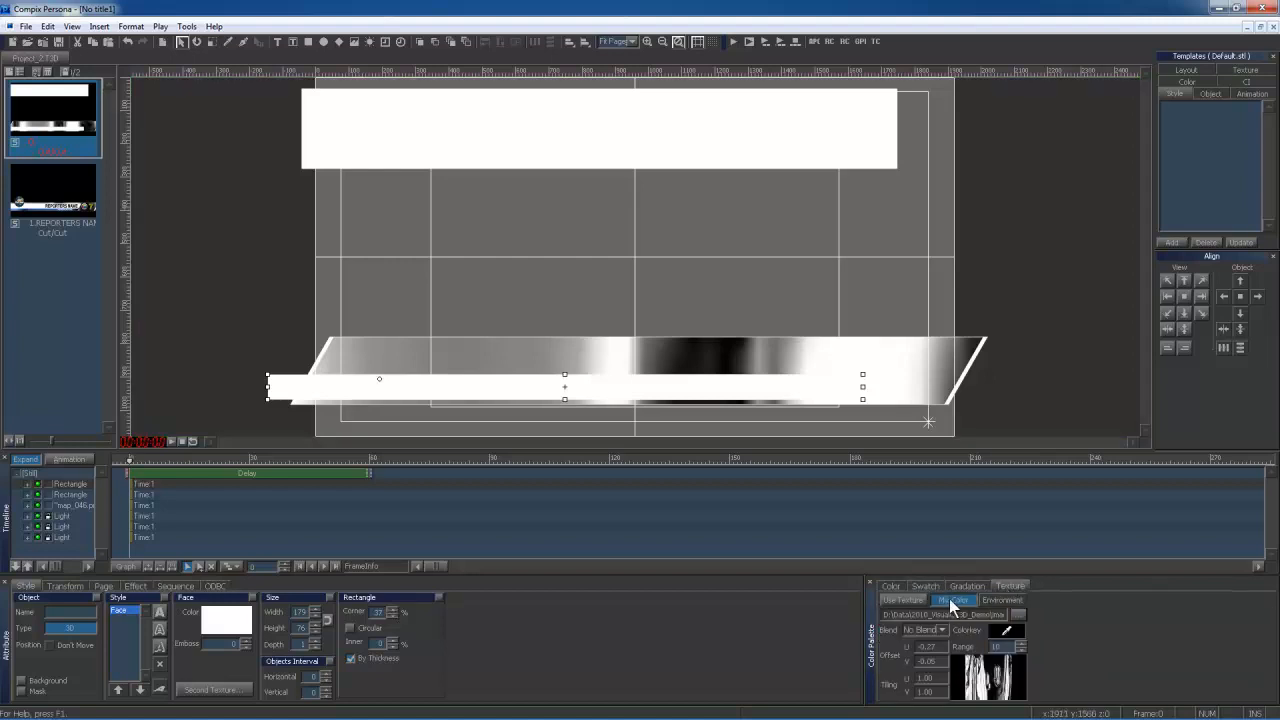
left_click(902, 600)
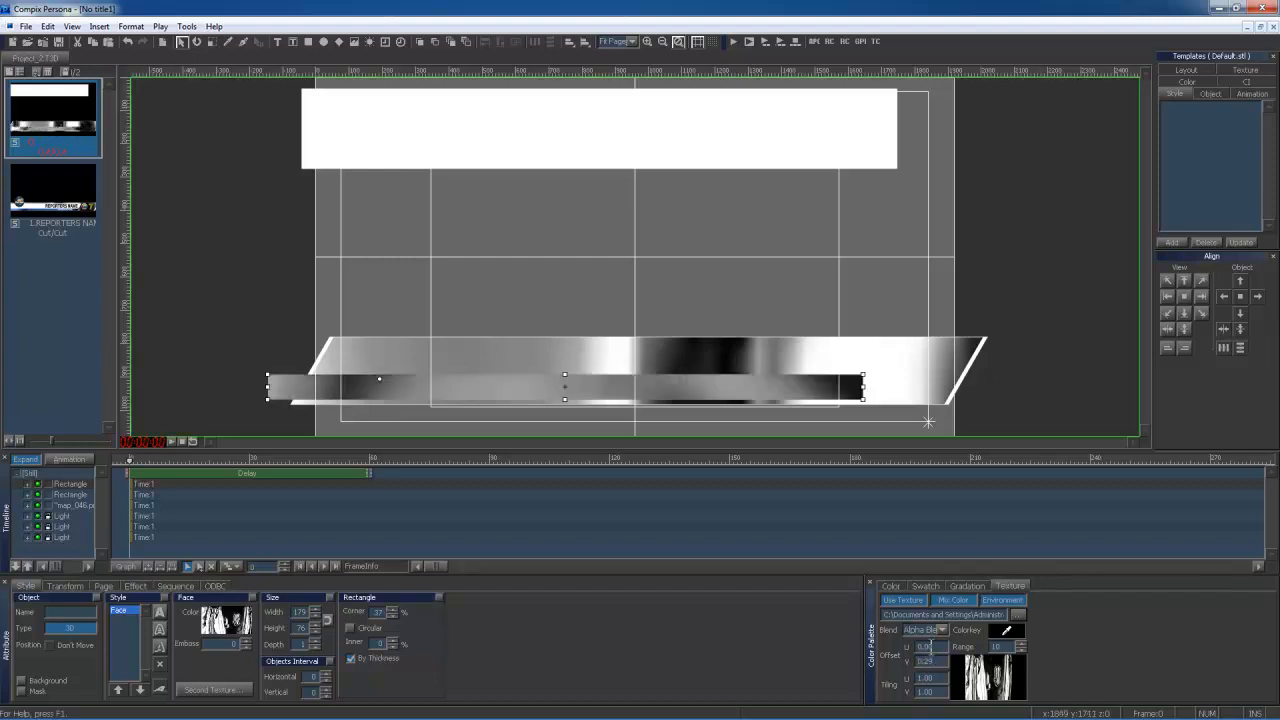
mouse_move(640, 268)
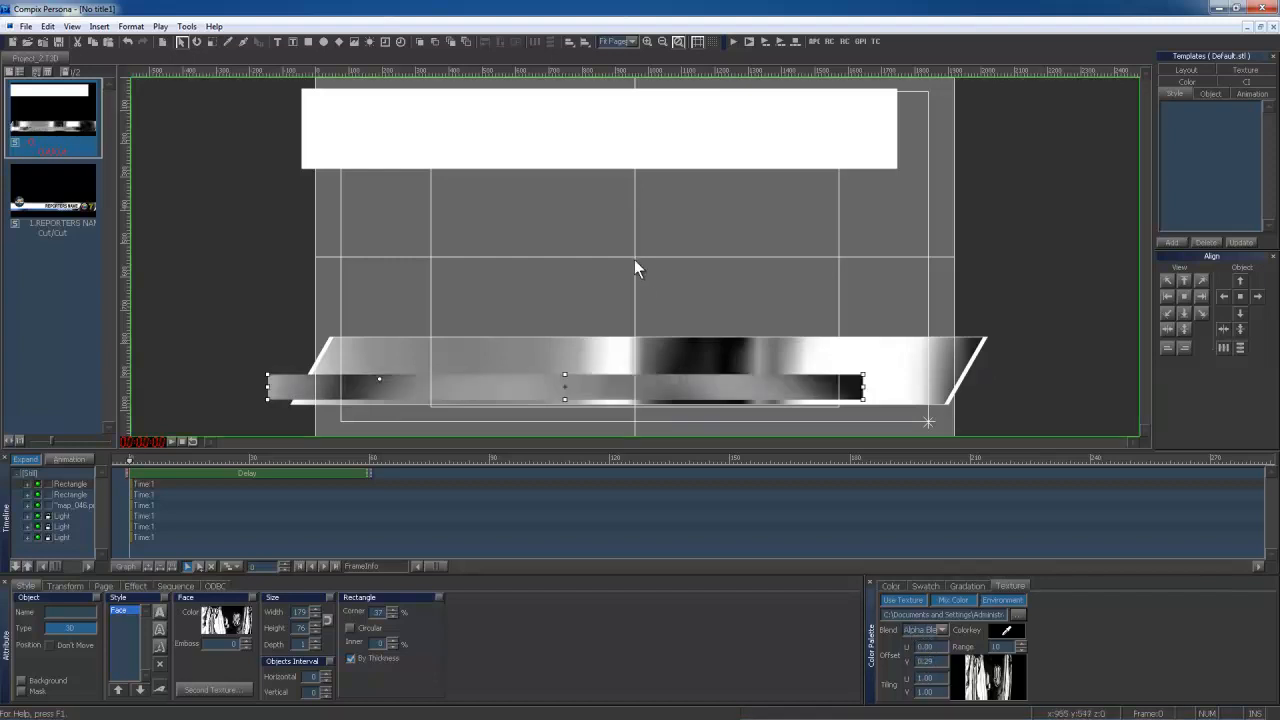
mouse_move(900, 395)
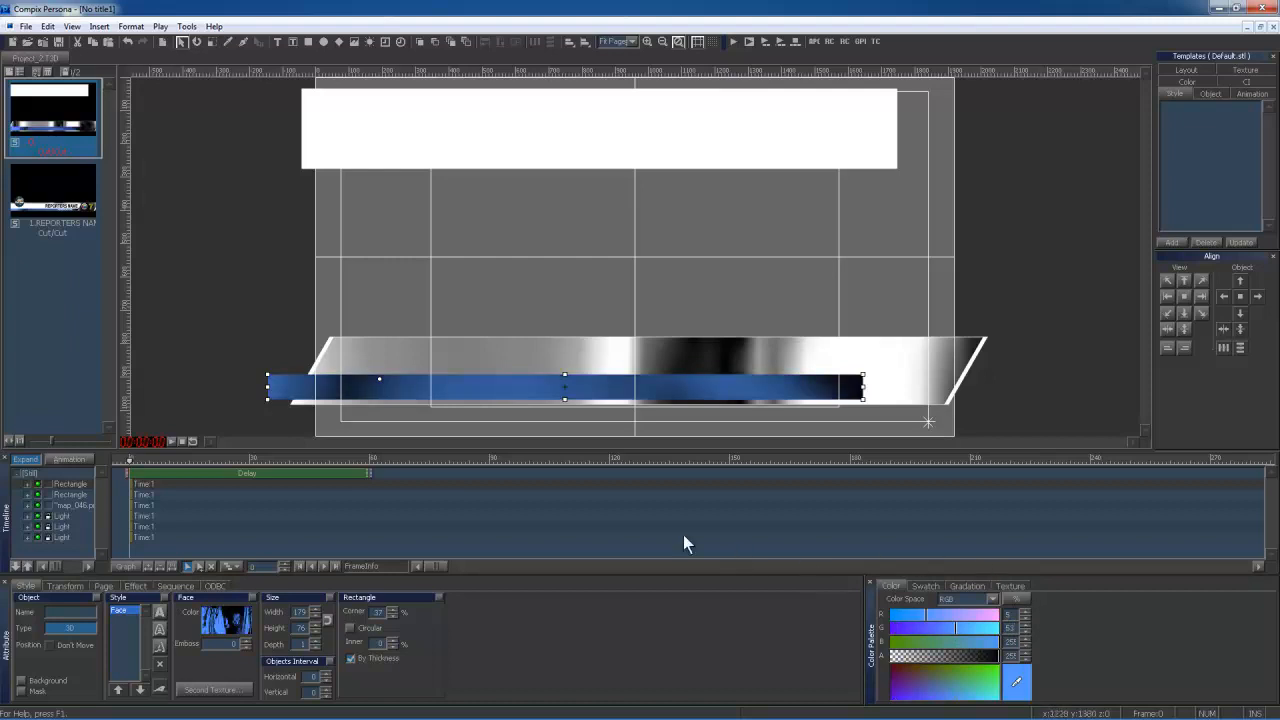
mouse_move(115, 575)
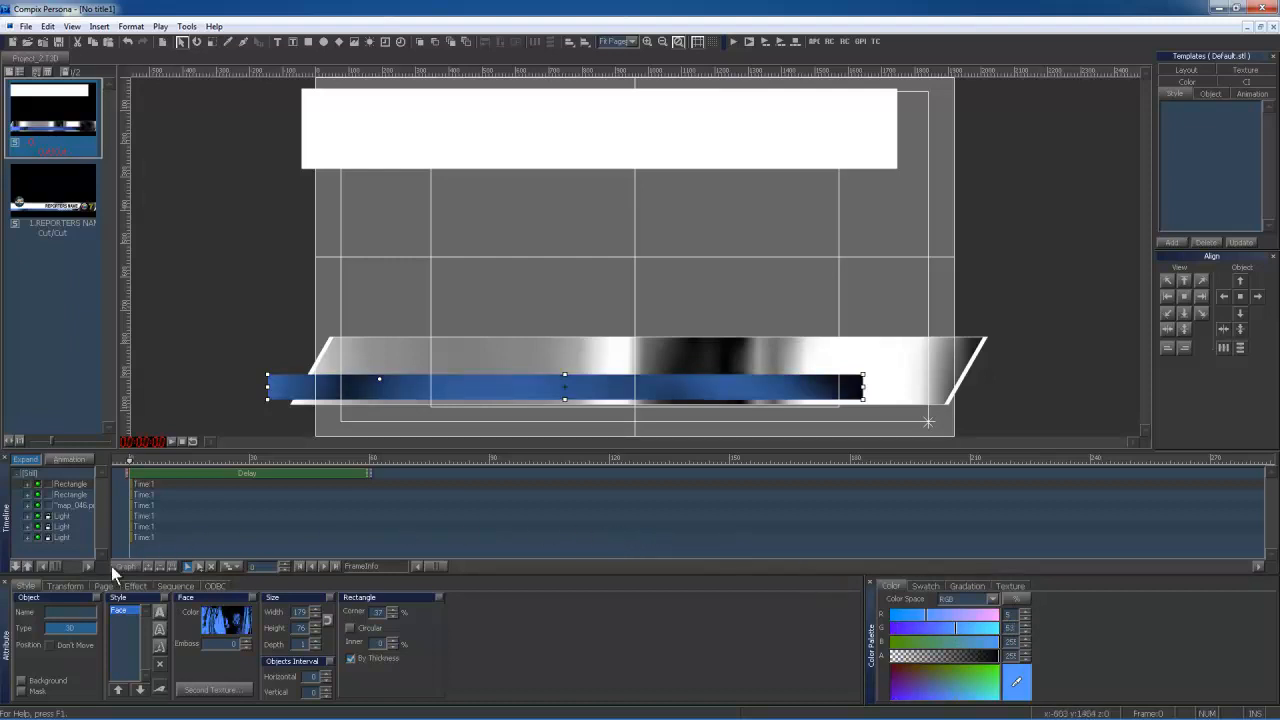
left_click(65, 586)
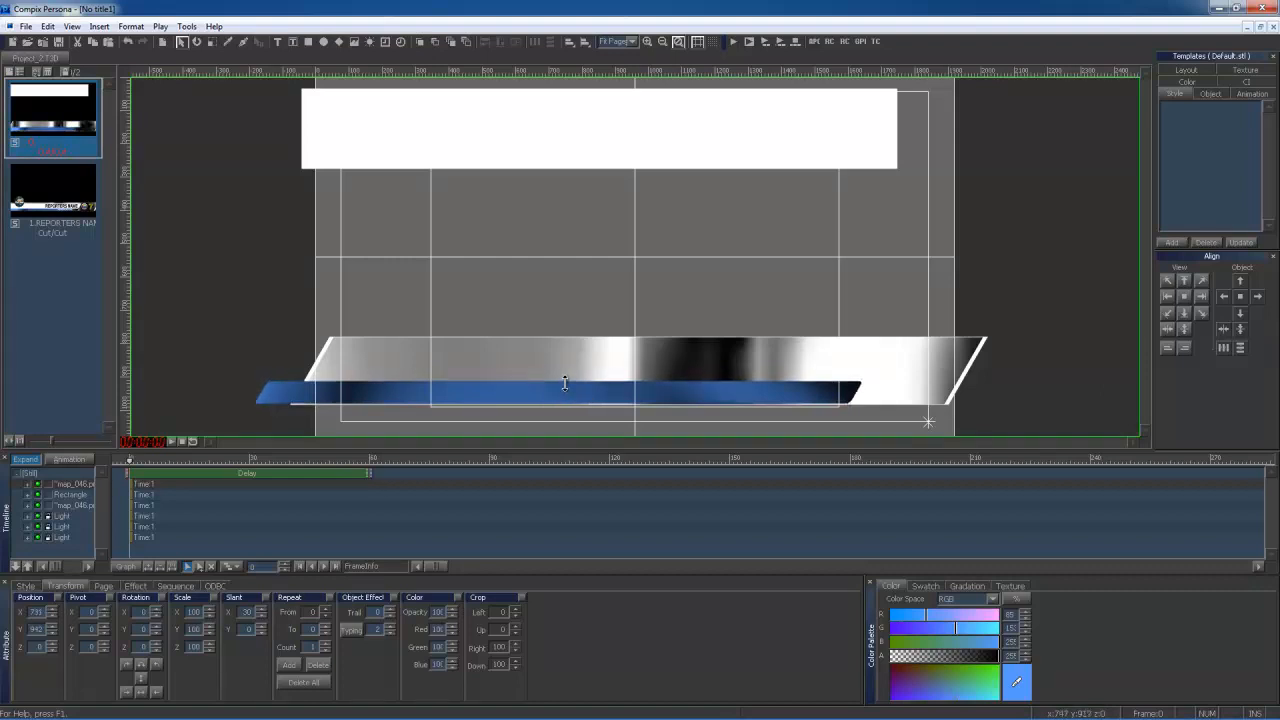
Drag the top white bar down over the blue and textured bars
left_click(599, 128)
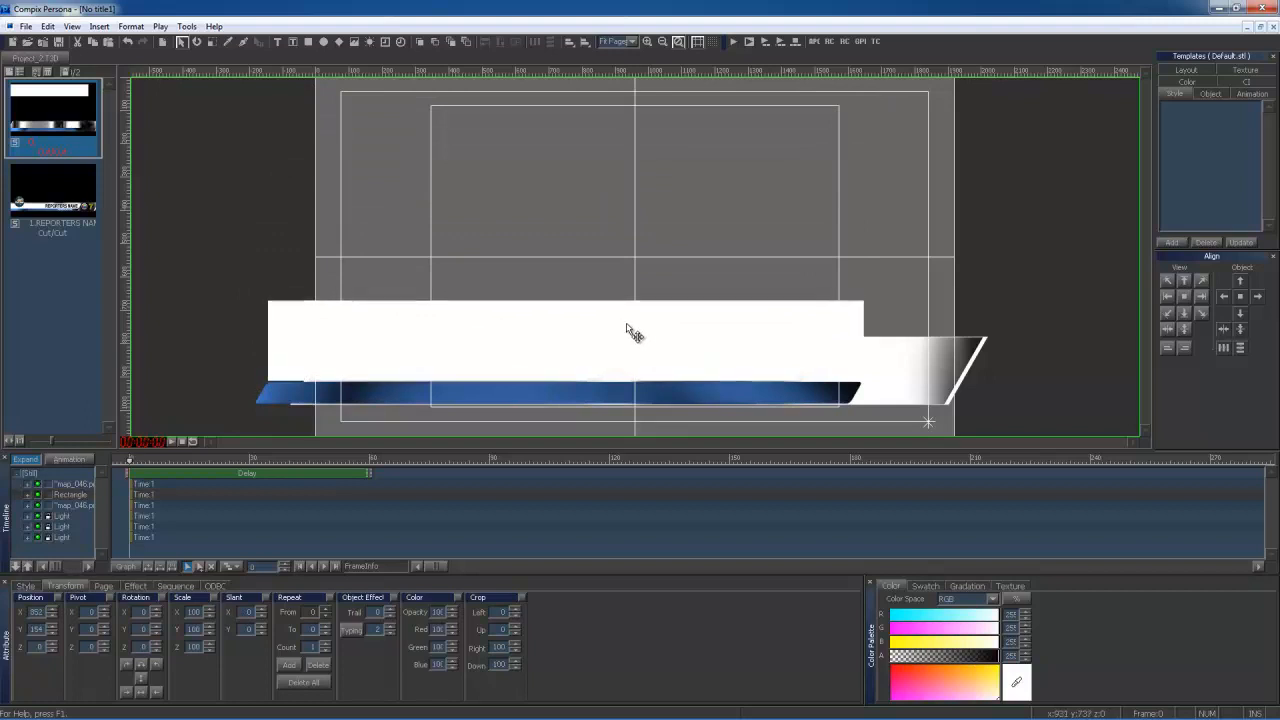
left_click_drag(635, 330, 567, 345)
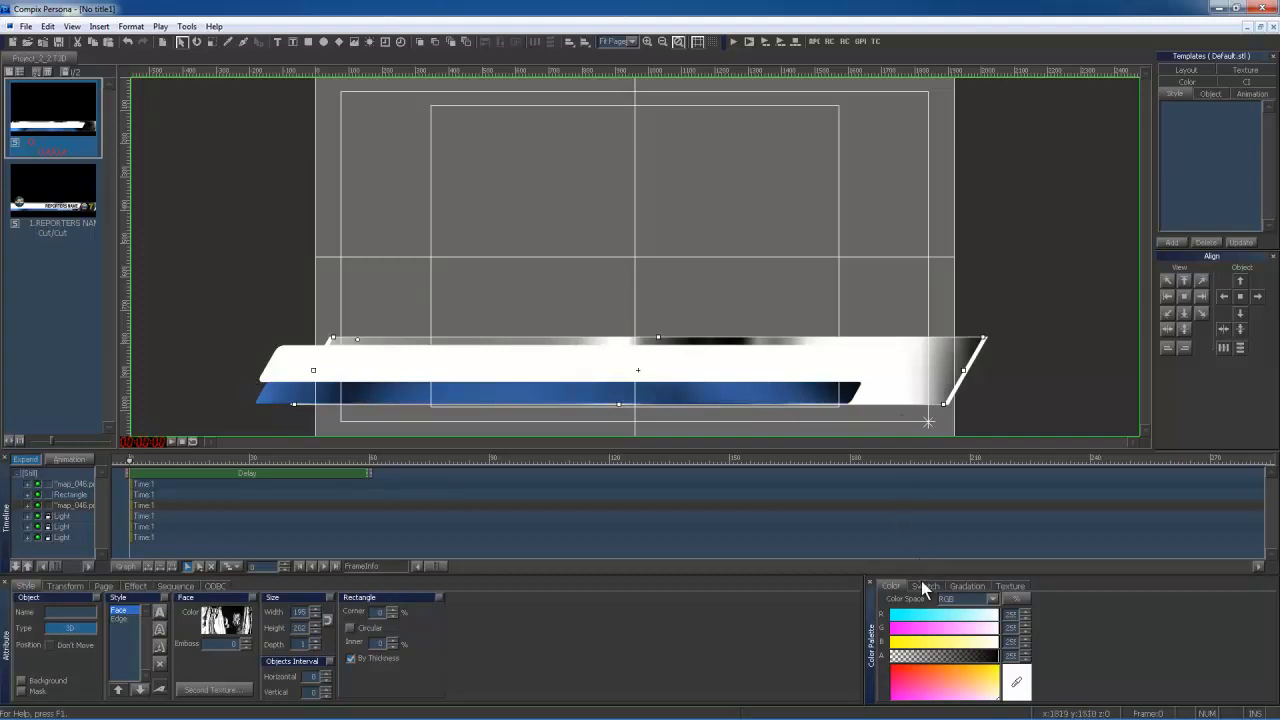
Give the white bar a smaller height, rounded corners and a slant
left_click(924, 586)
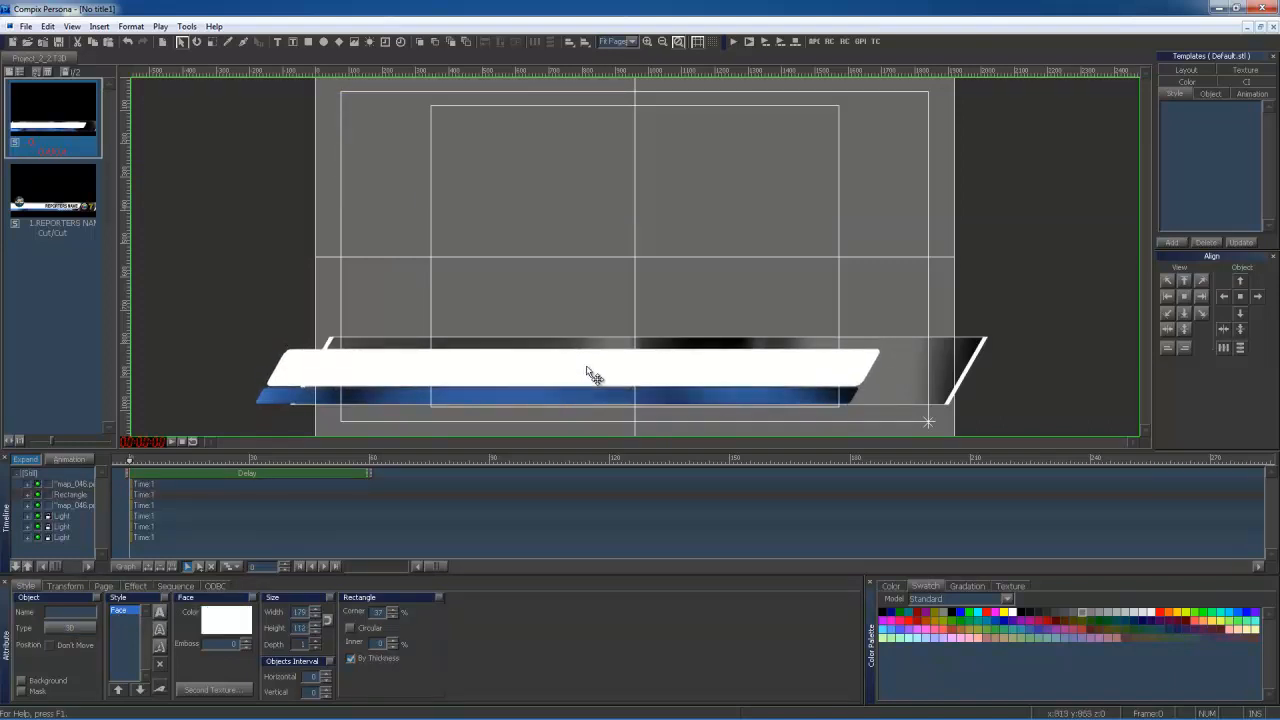
Select the white and blue strips together and apply Group from the context menu
left_click(590, 372)
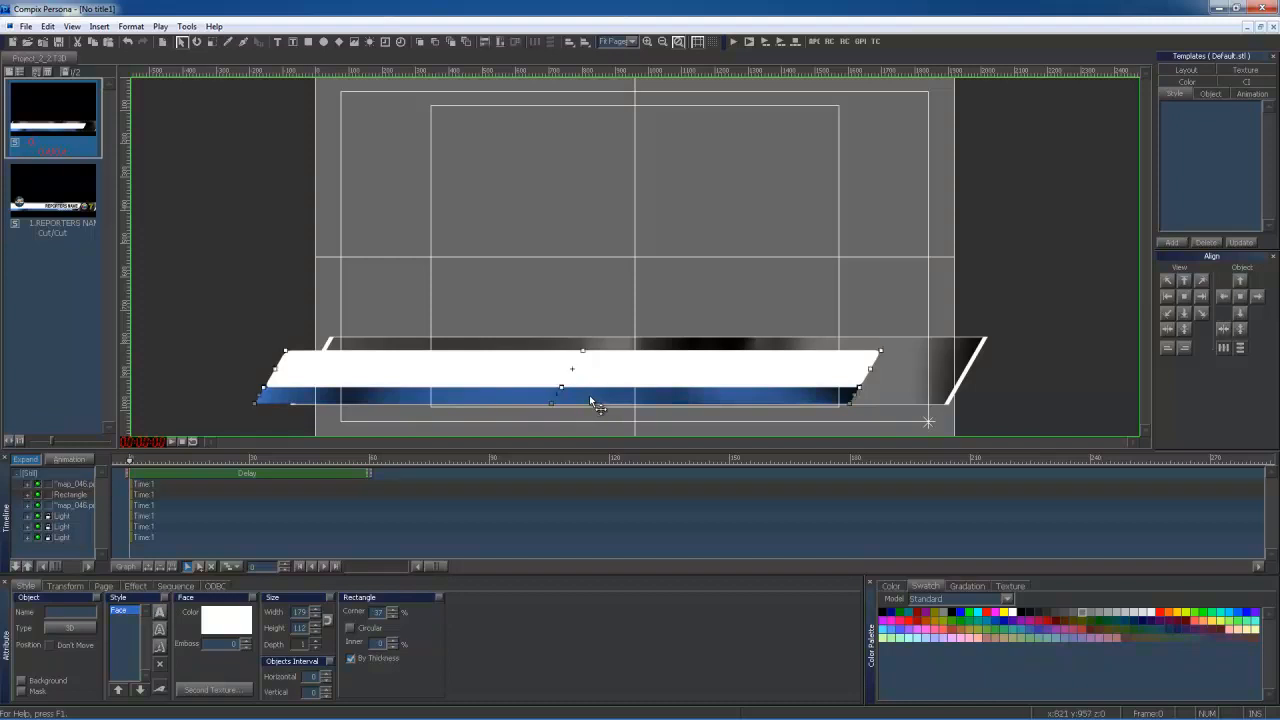
right_click(590, 400)
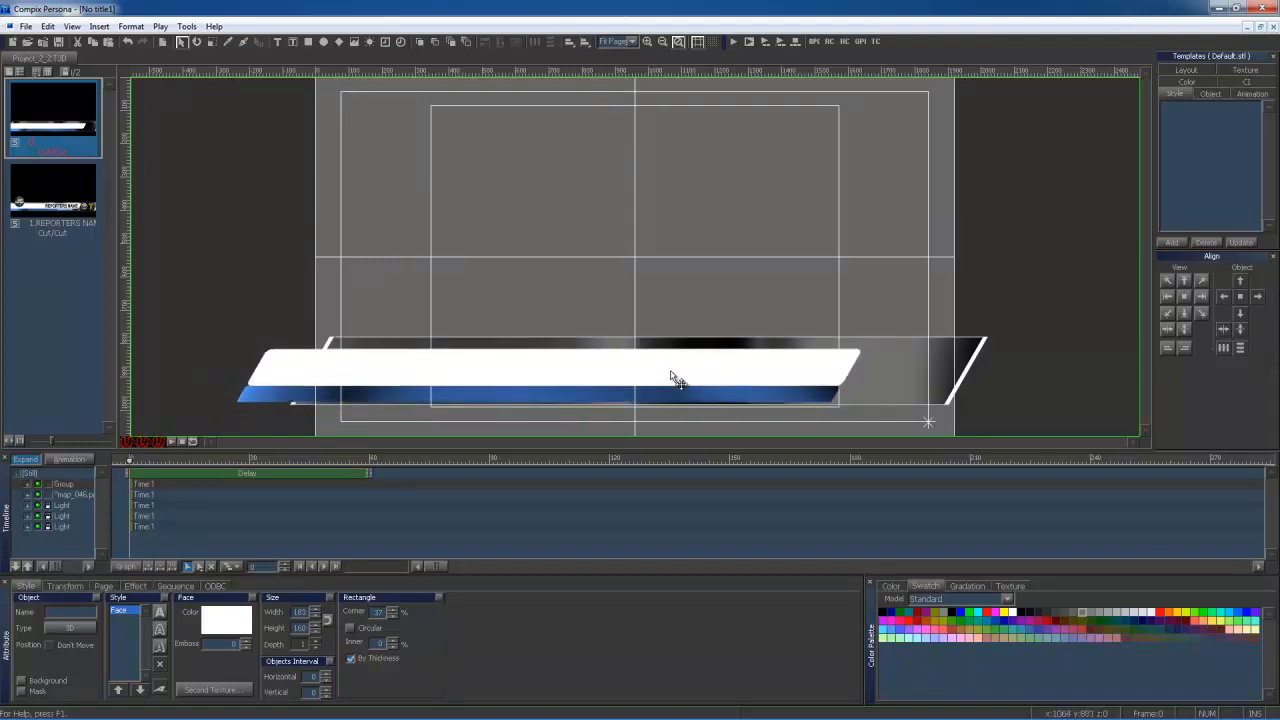
left_click(675, 378)
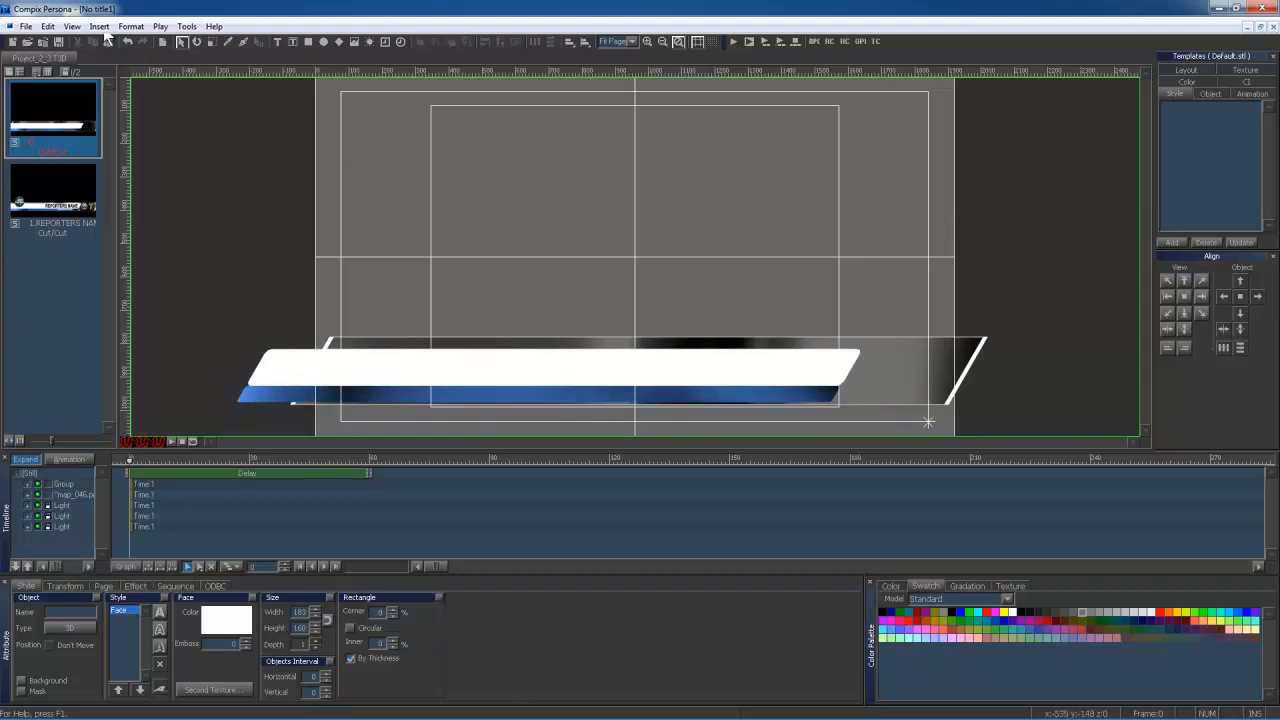
Insert compix_BLL_logo 001.tga as an animated image sequence
left_click(99, 26)
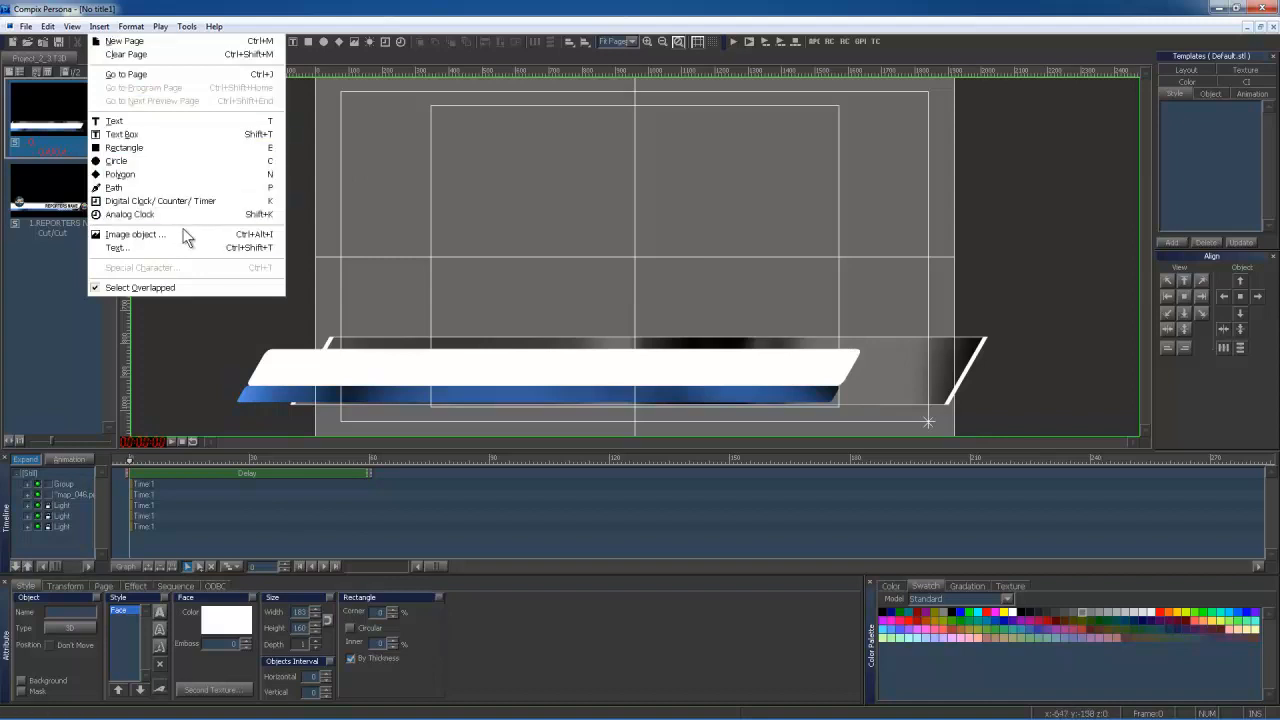
left_click(133, 234)
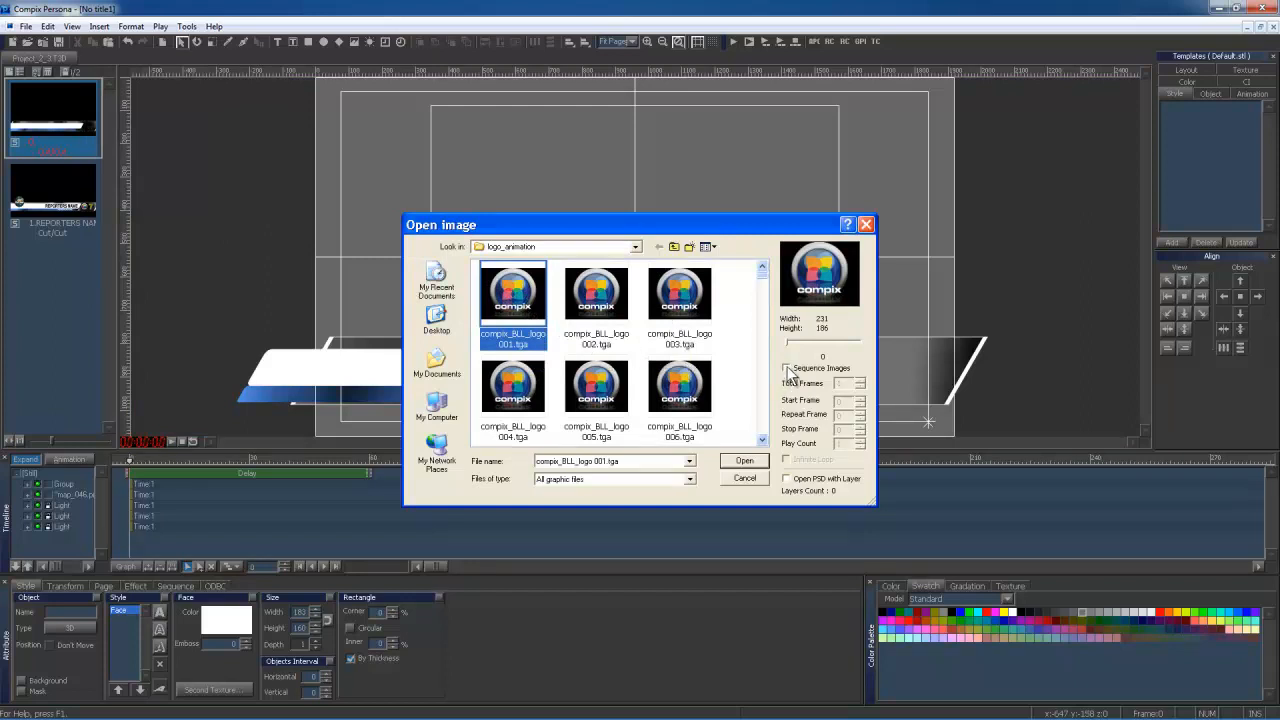
left_click(786, 367)
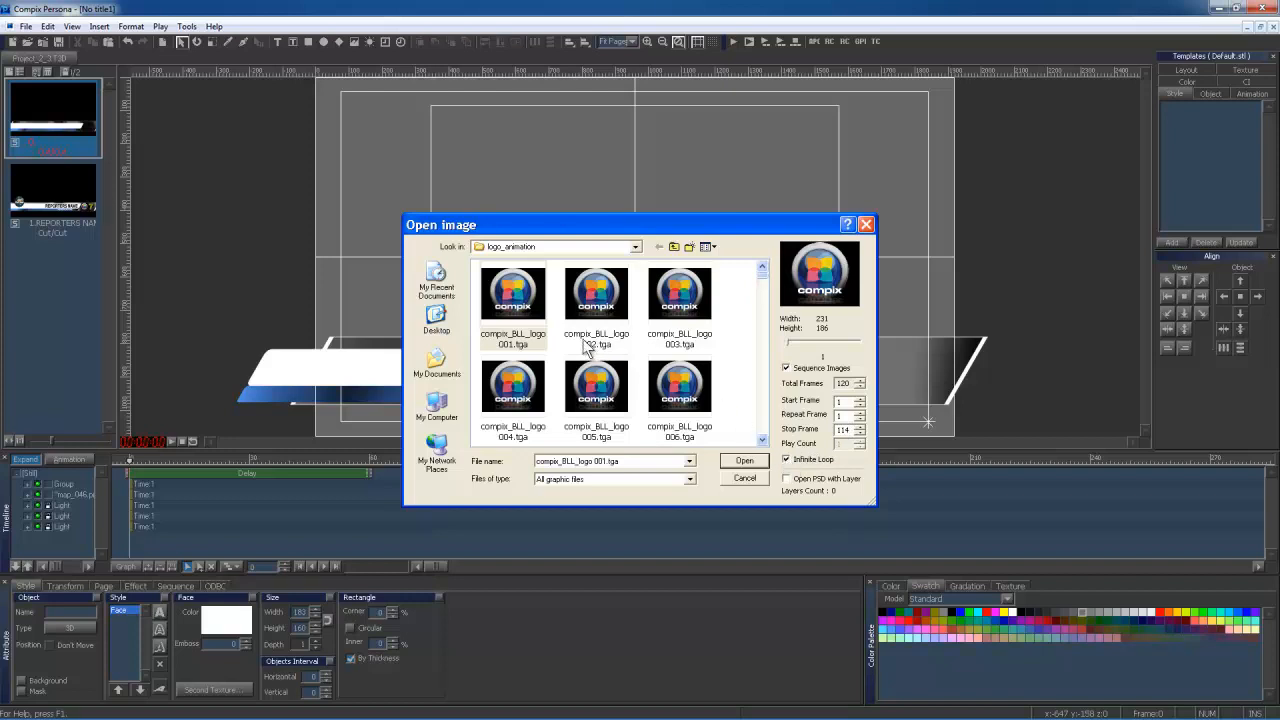
left_click(513, 291)
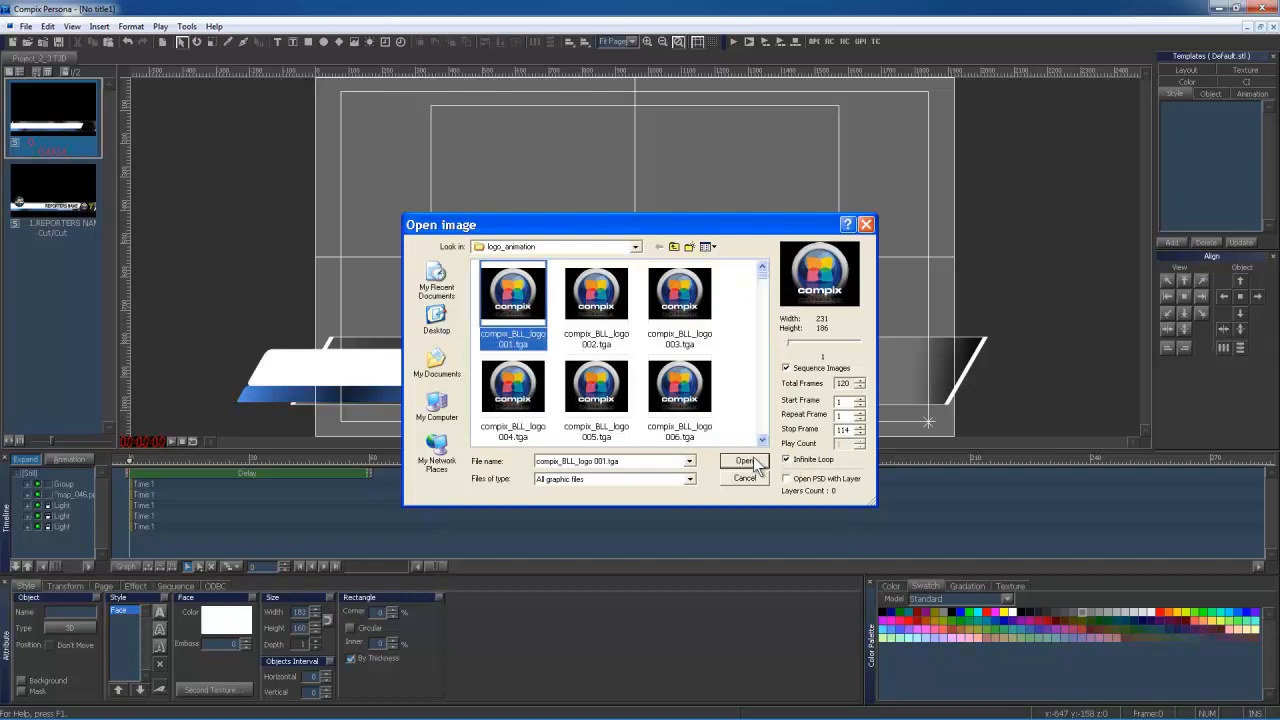
left_click(743, 461)
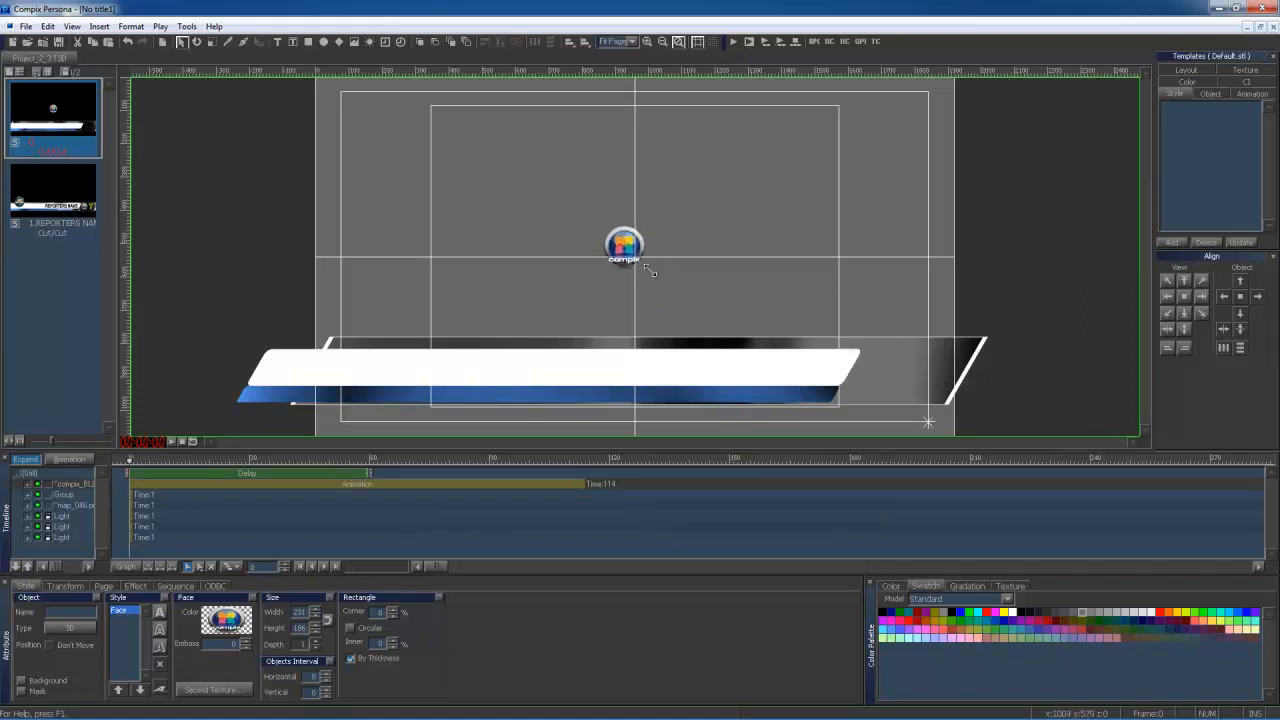
Shrink the Compix logo and place it at the white bar's right end
left_click_drag(624, 245, 762, 300)
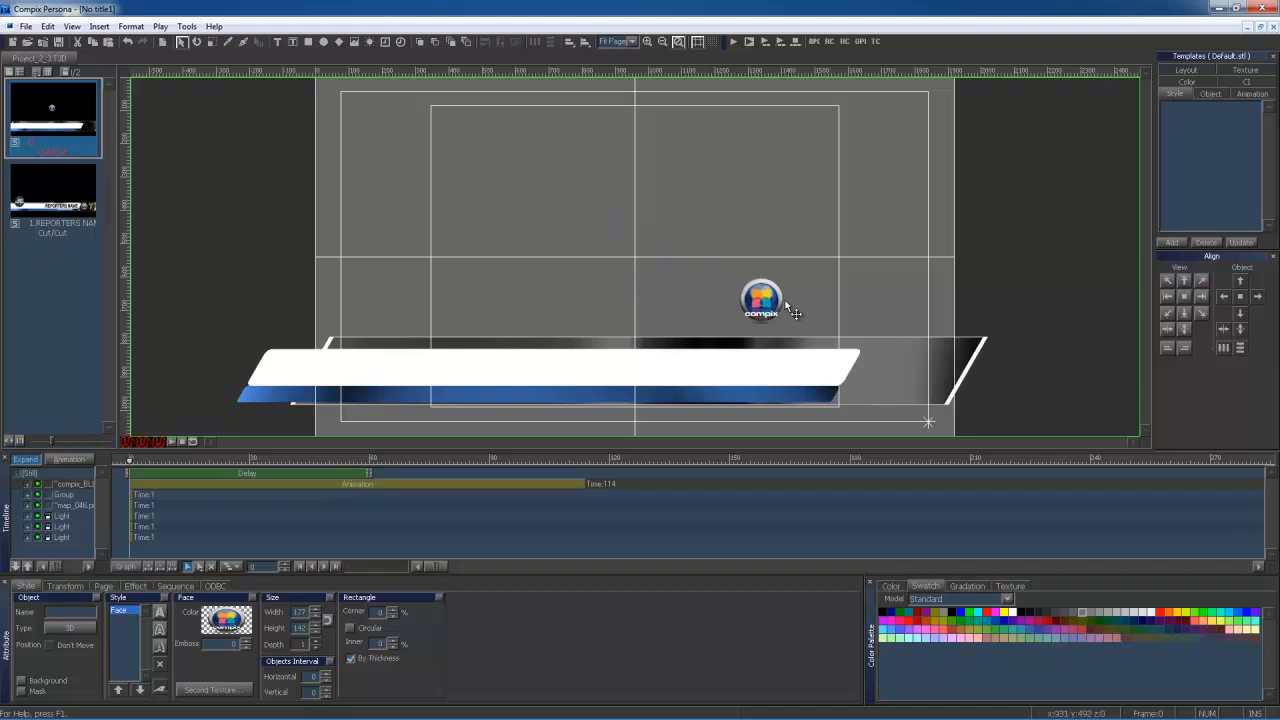
left_click_drag(762, 300, 882, 375)
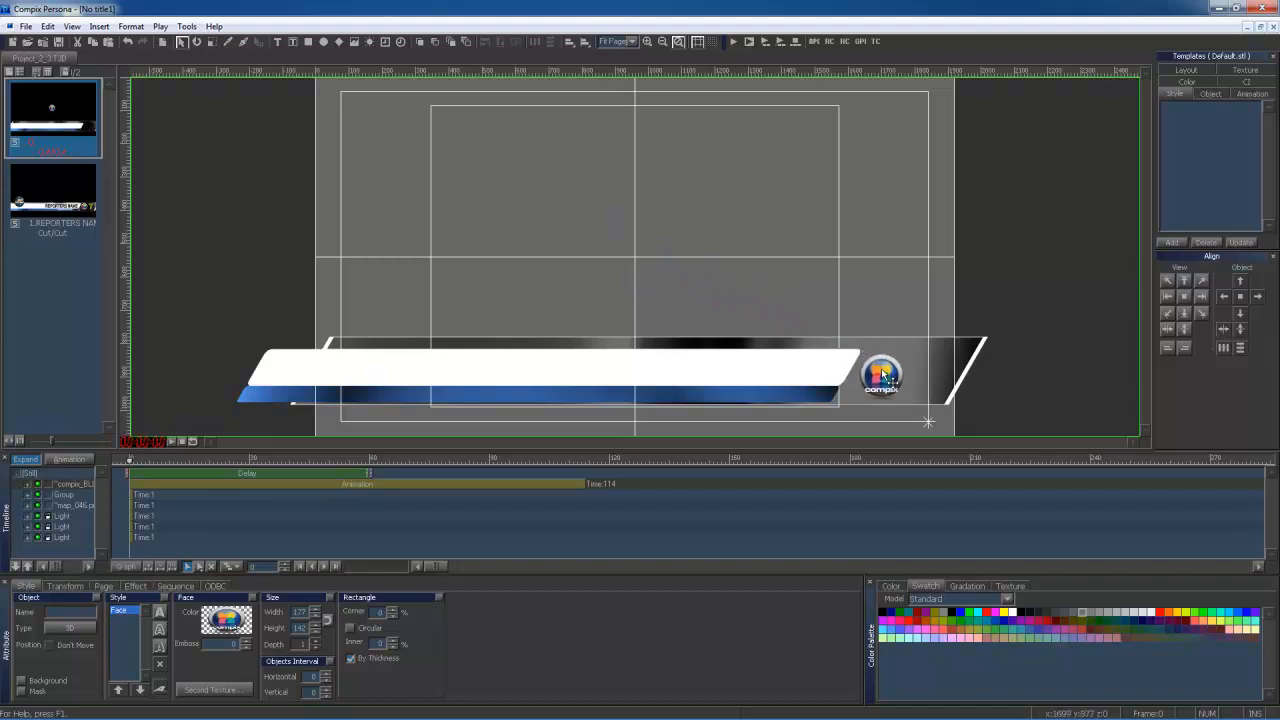
left_click(882, 375)
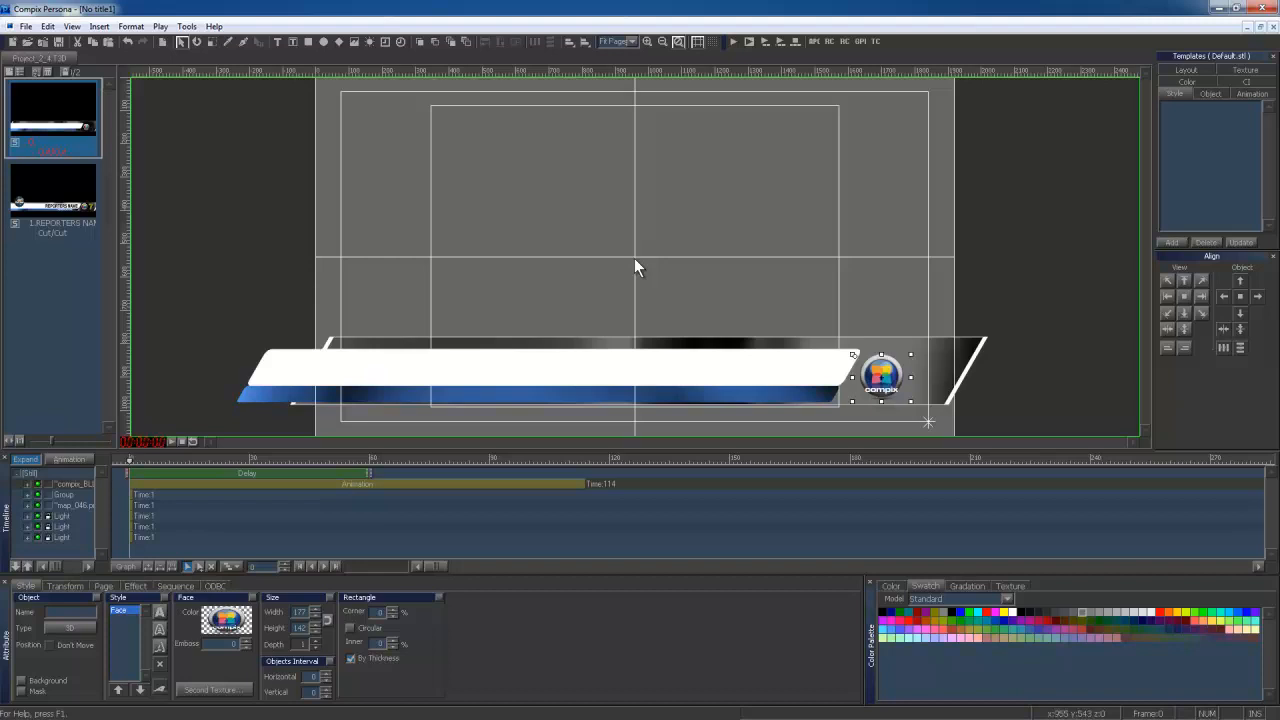
mouse_move(332, 207)
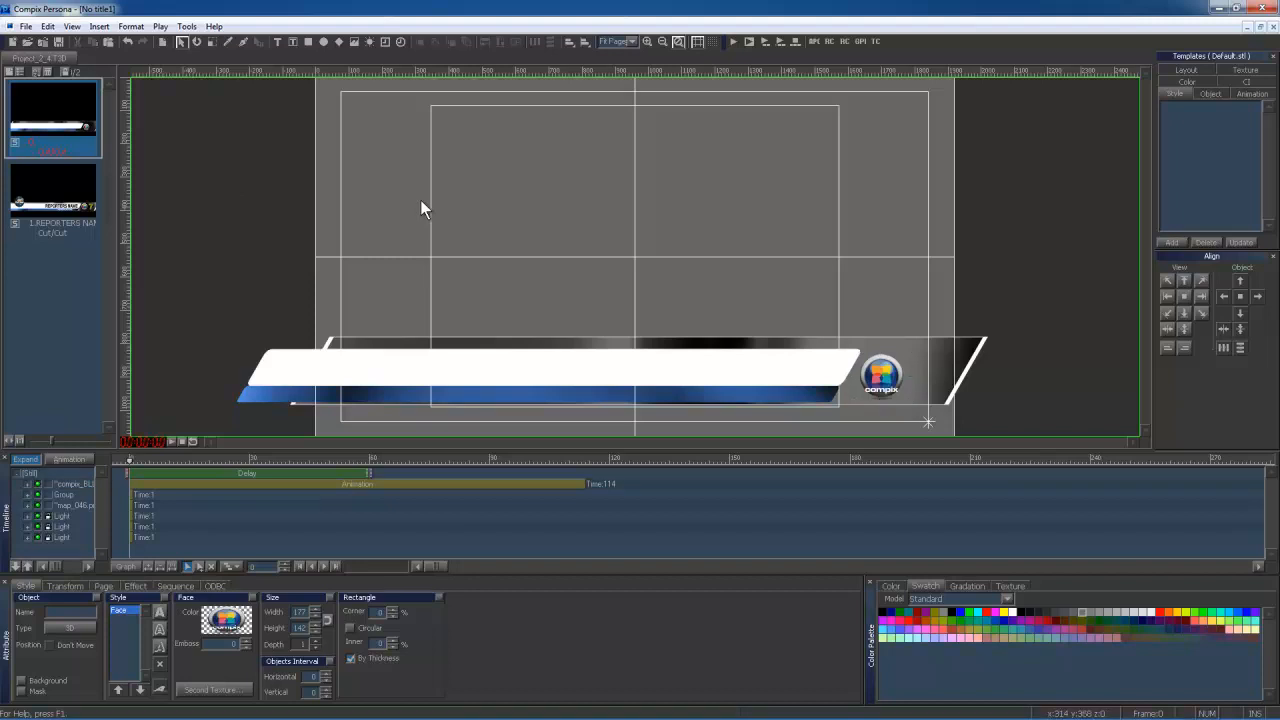
left_click(99, 26)
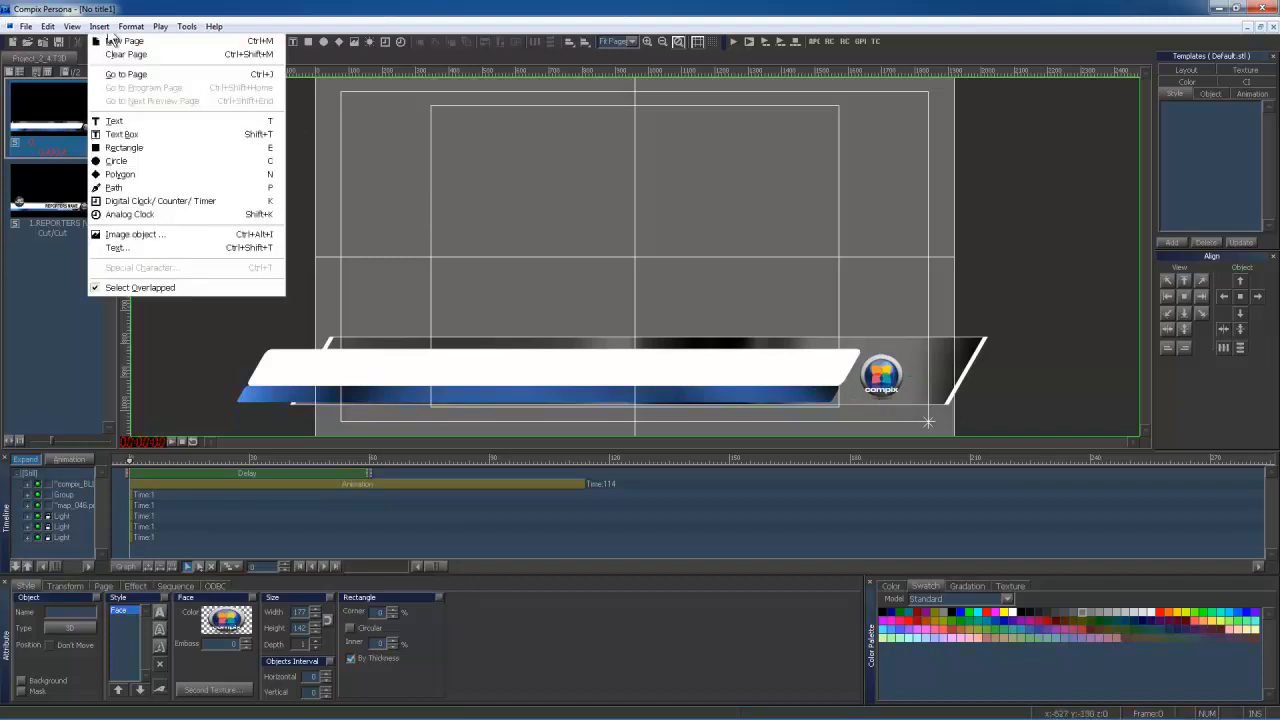
Load the Earth.X globe and drag it onto the white strip's left end
left_click(135, 234)
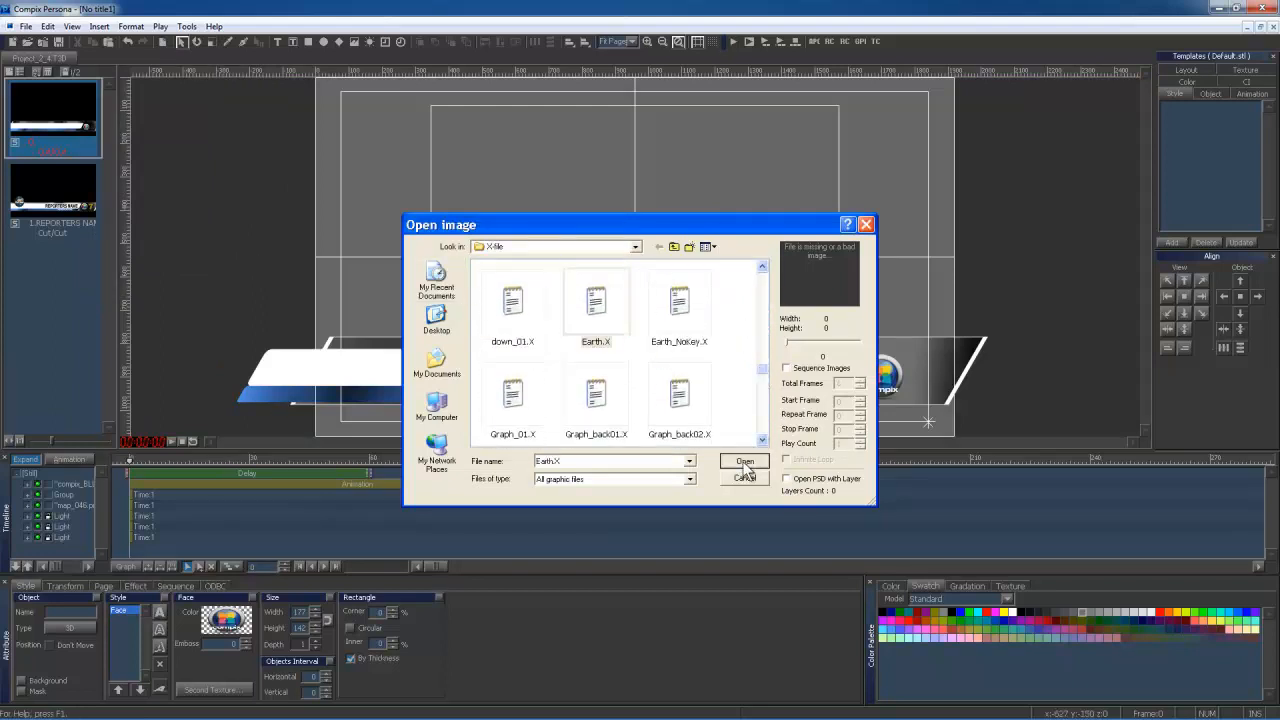
left_click(744, 461)
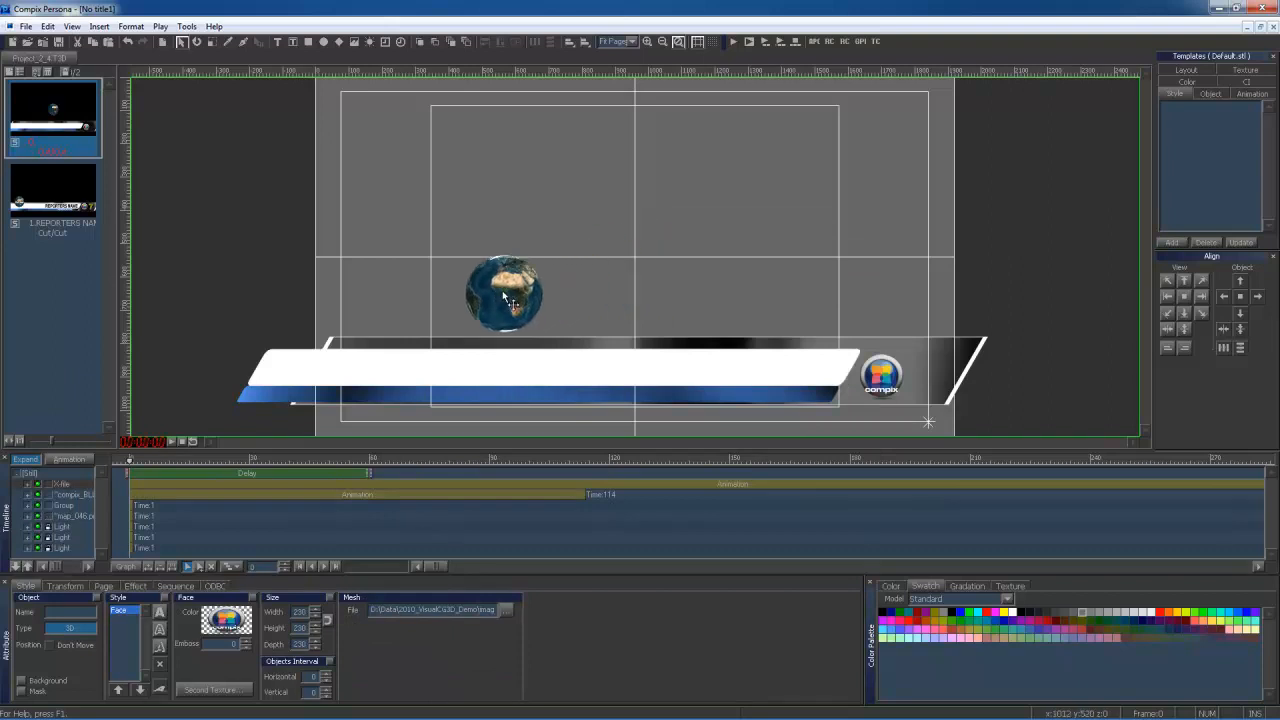
left_click_drag(505, 293, 413, 328)
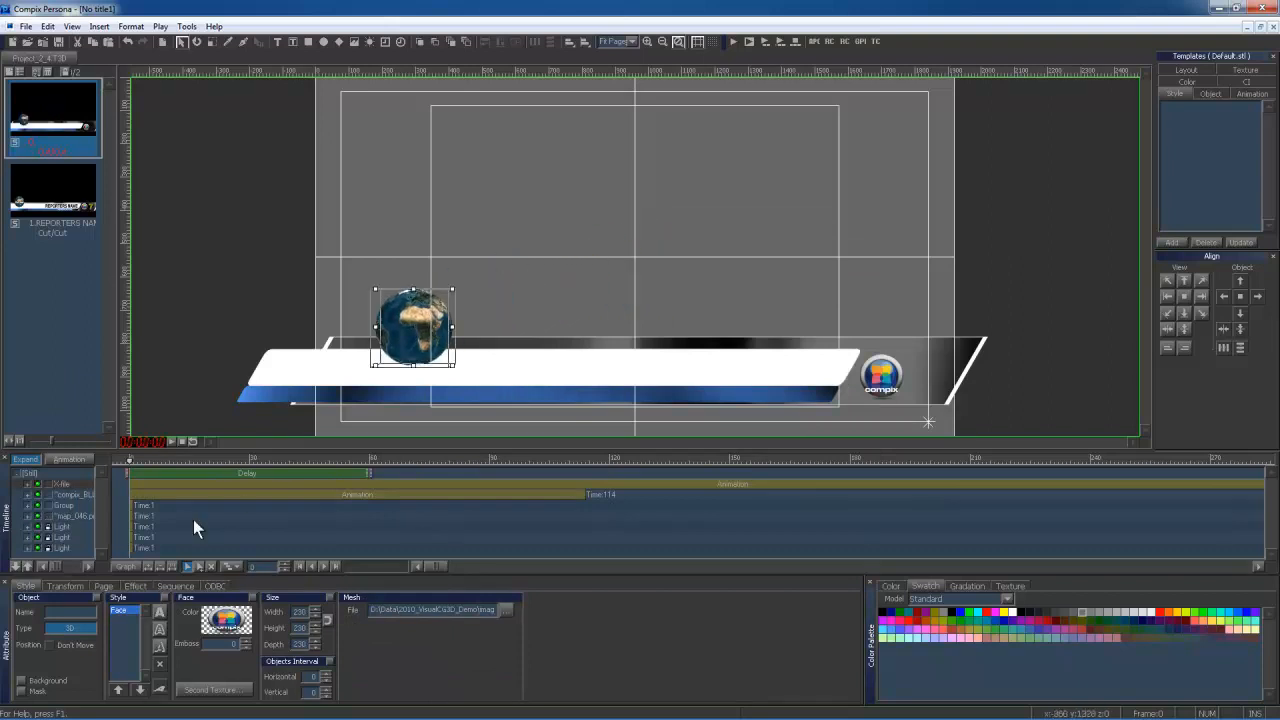
left_click(64, 586)
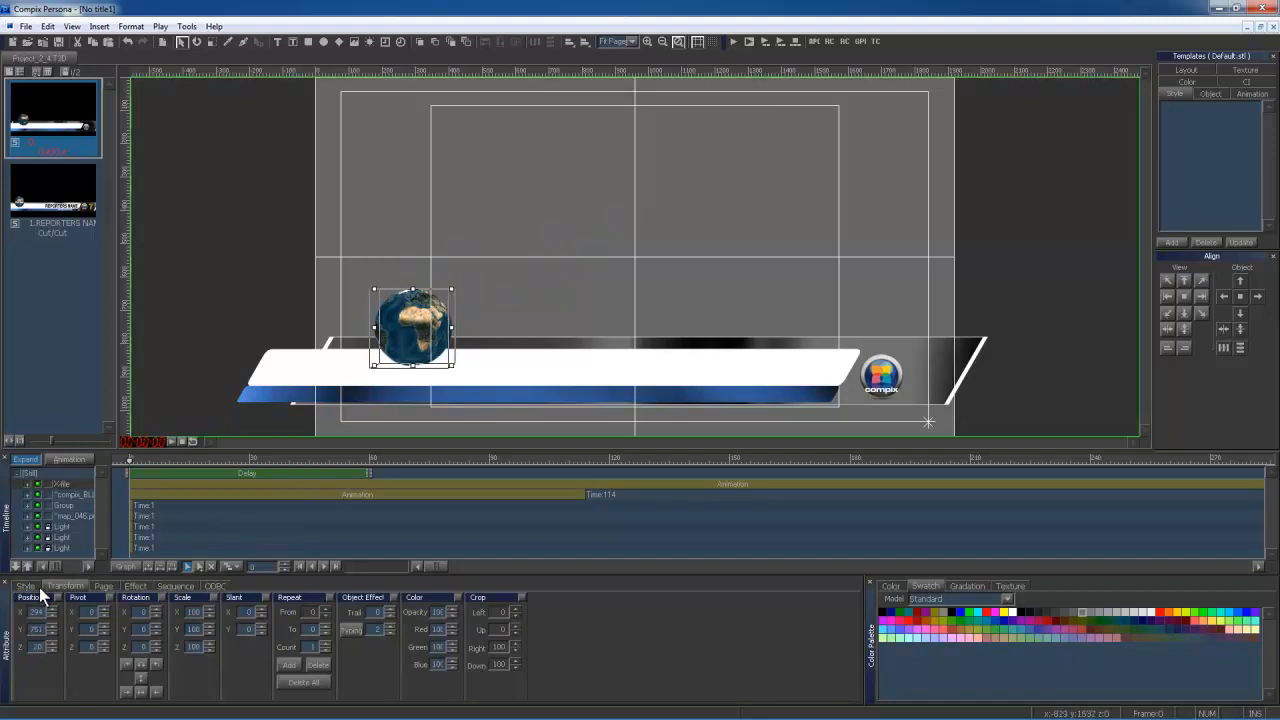
left_click(25, 586)
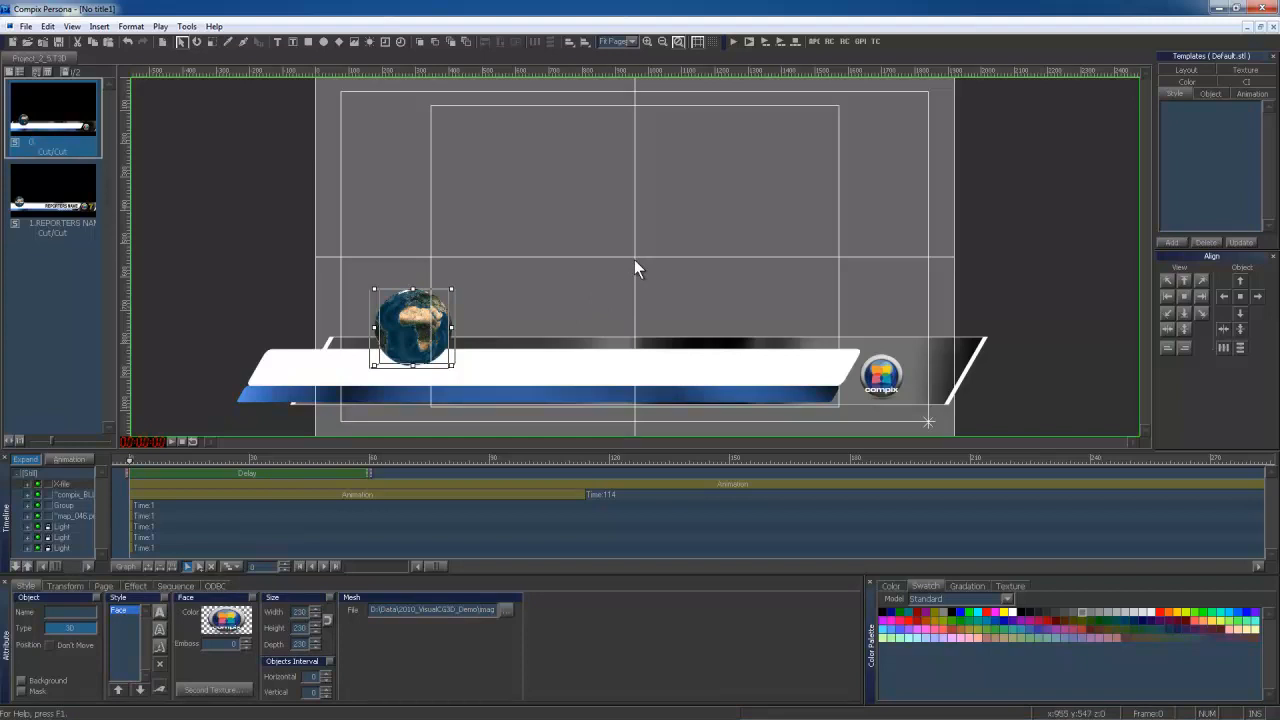
mouse_move(470, 52)
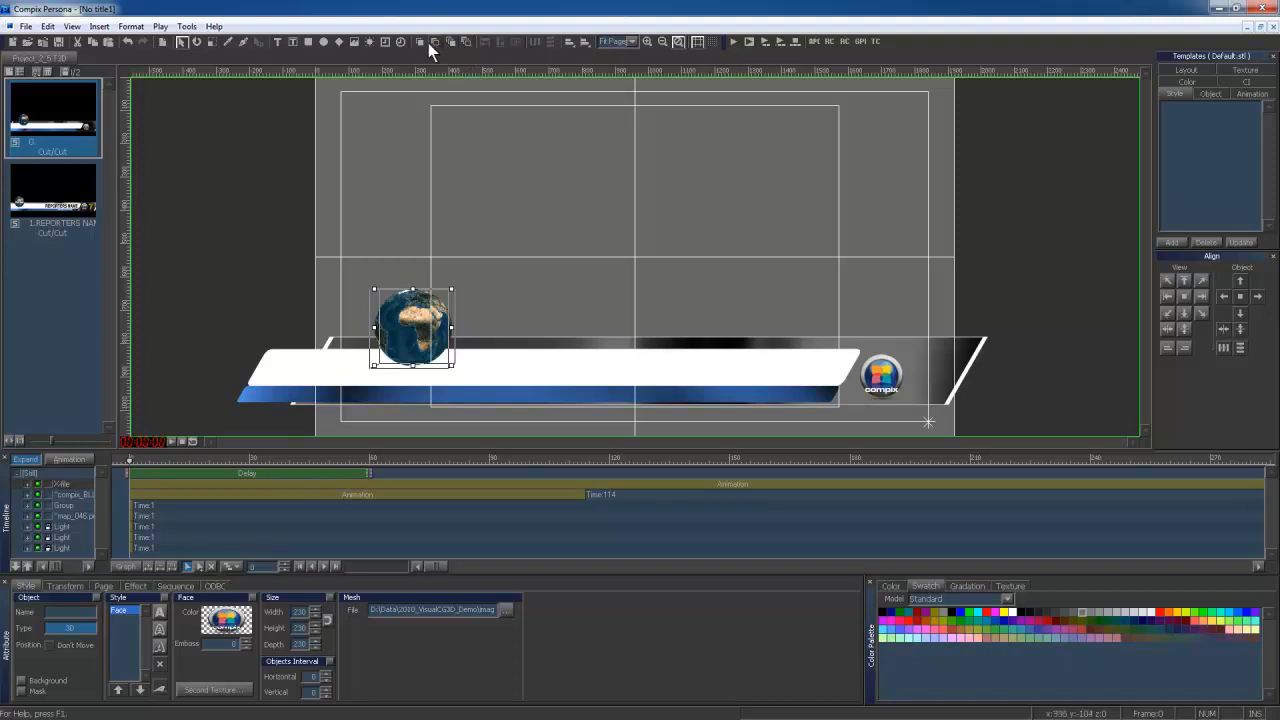
mouse_move(465, 50)
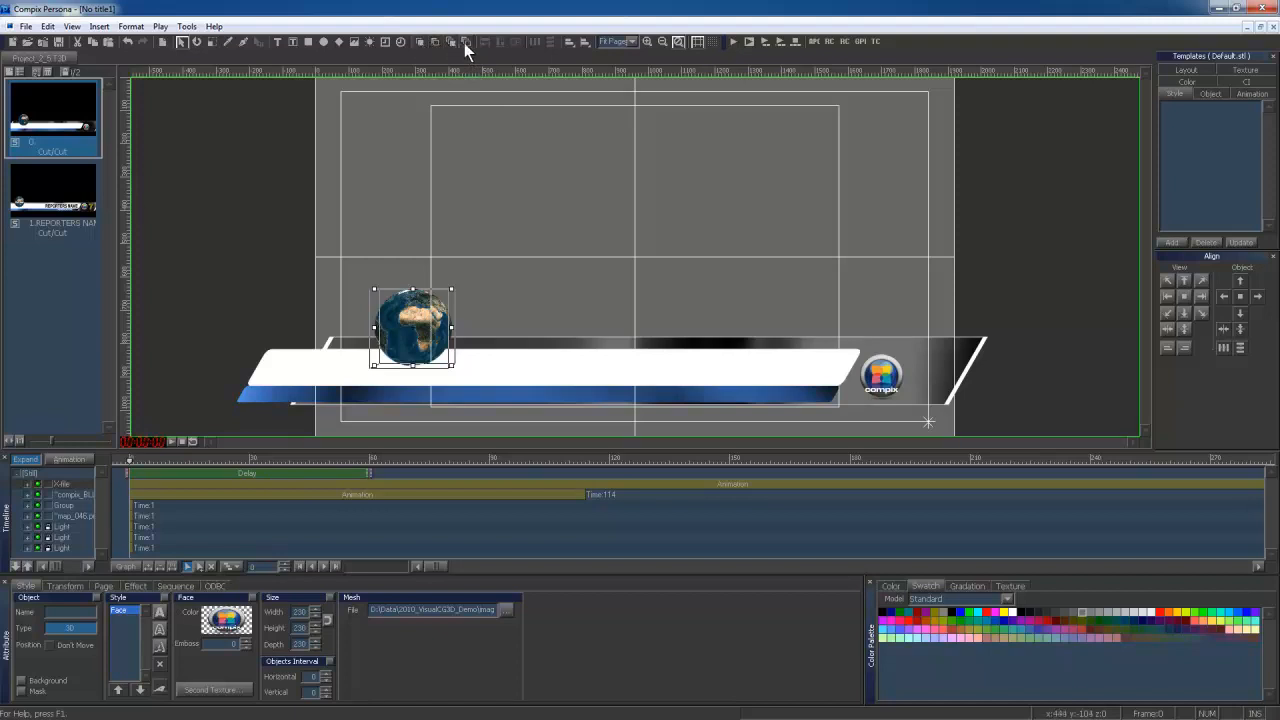
left_click(65, 586)
type("7")
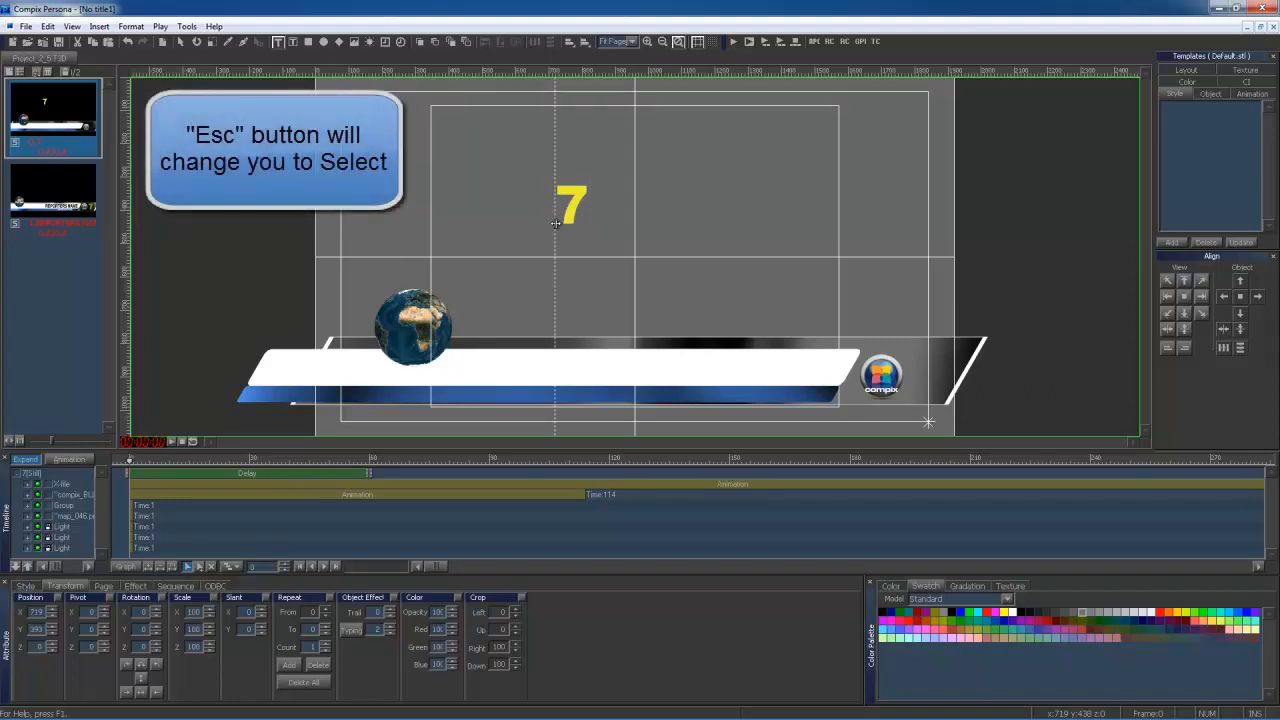
Finish the yellow '7' text and add an Edge to its style
left_click(570, 205)
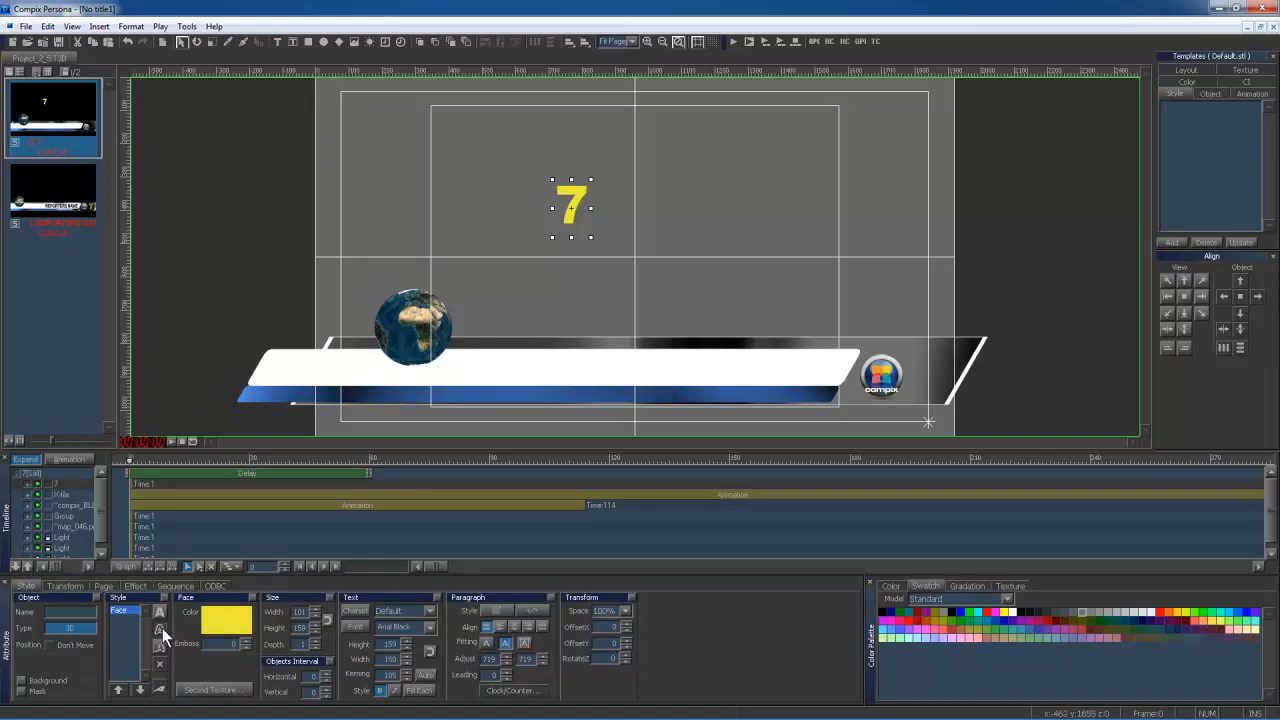
left_click(120, 618)
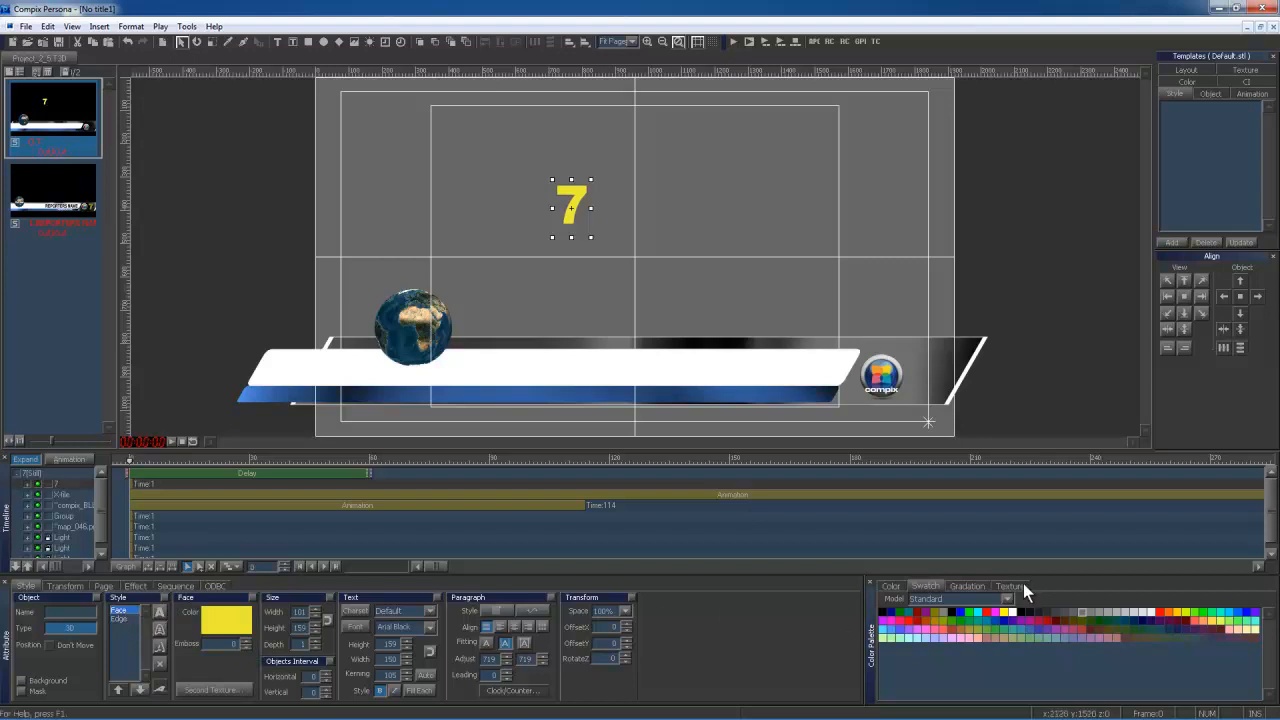
Apply the gold as.jpg texture to both the face and edge of the 7
left_click(1009, 586)
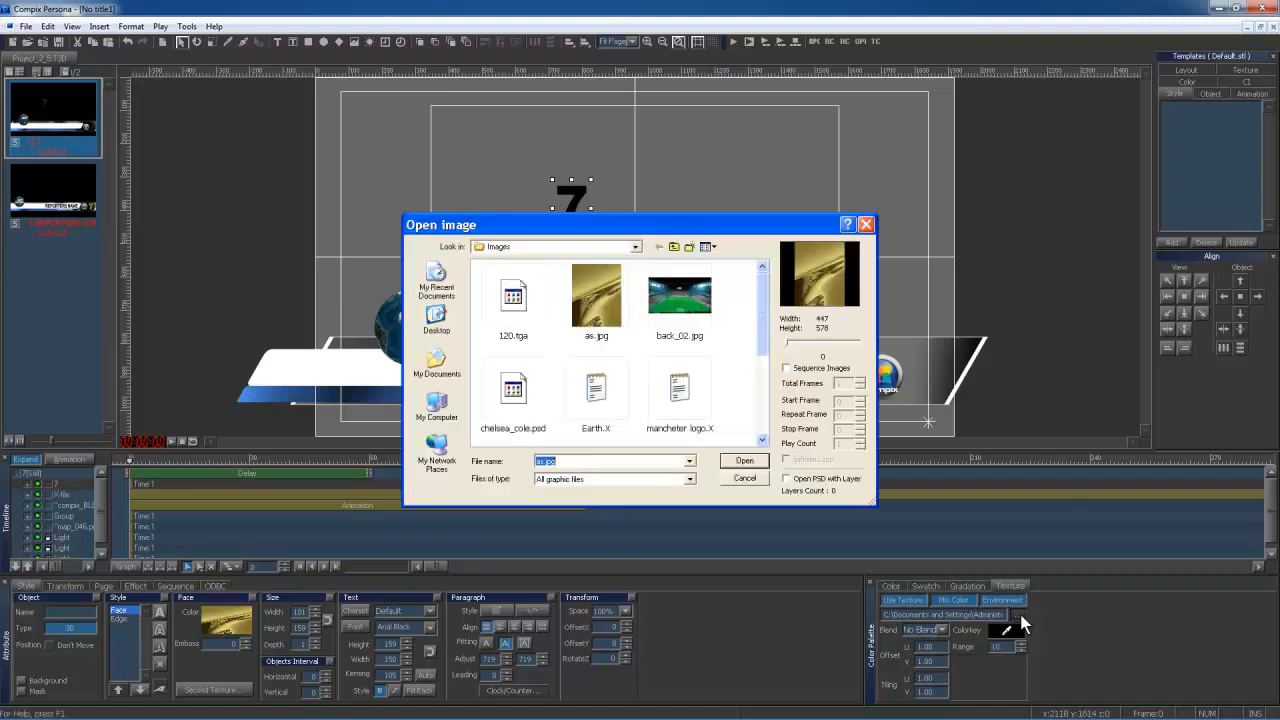
left_click(743, 461)
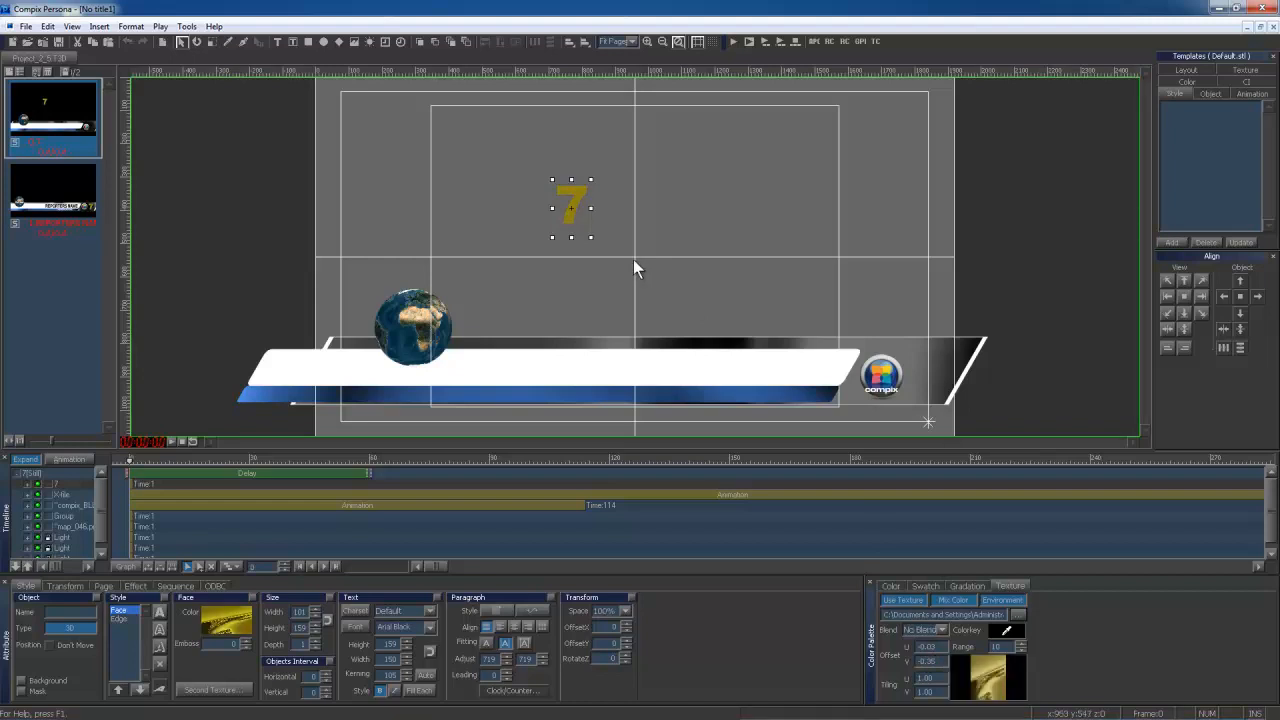
mouse_move(168, 607)
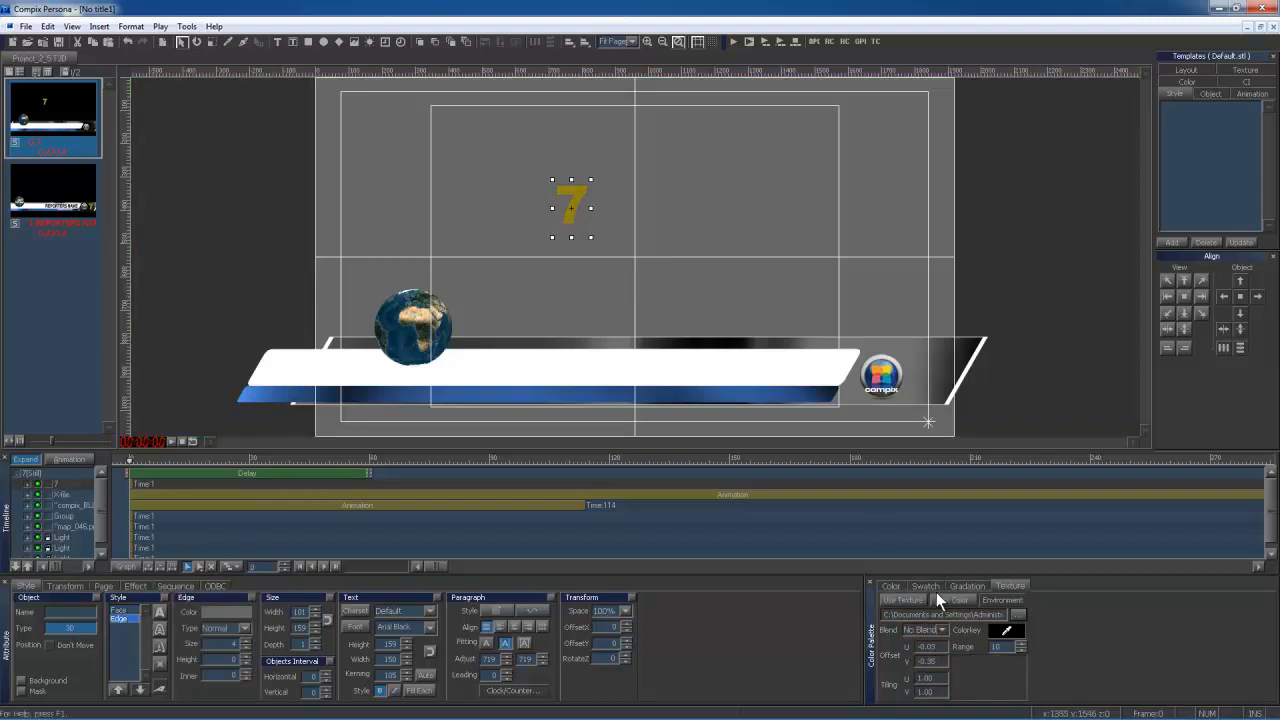
left_click(954, 600)
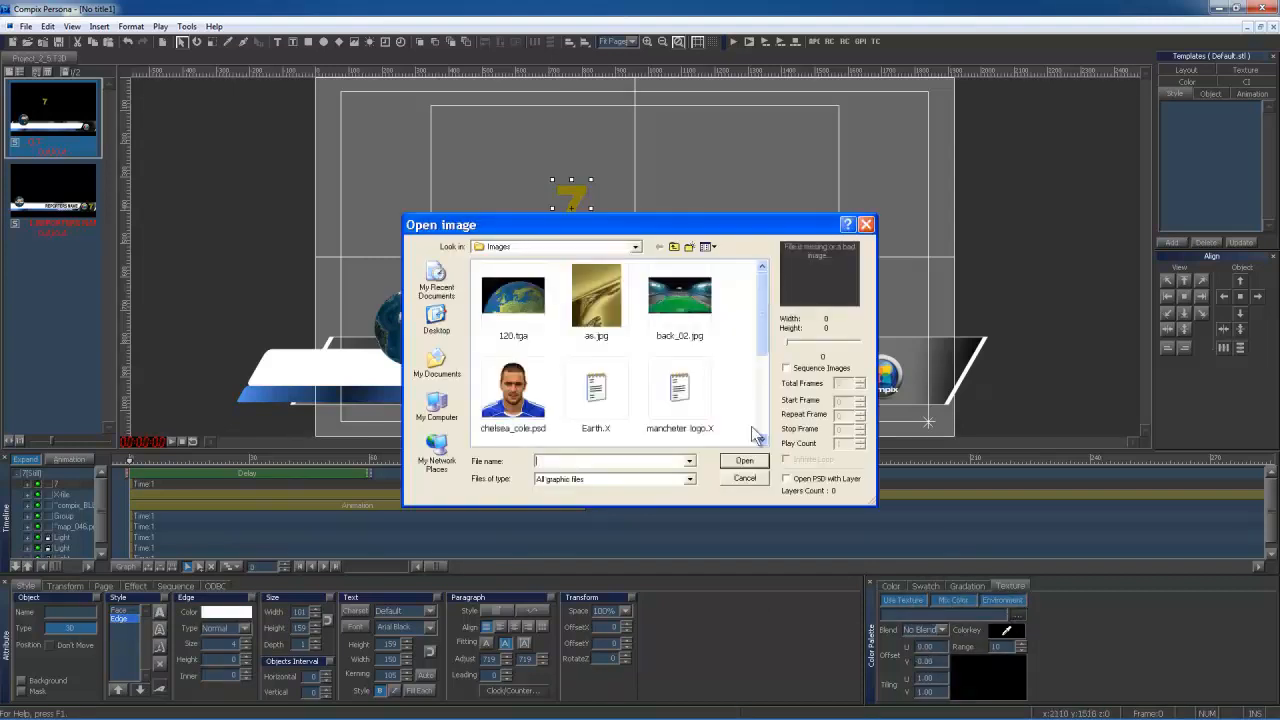
left_click(743, 478)
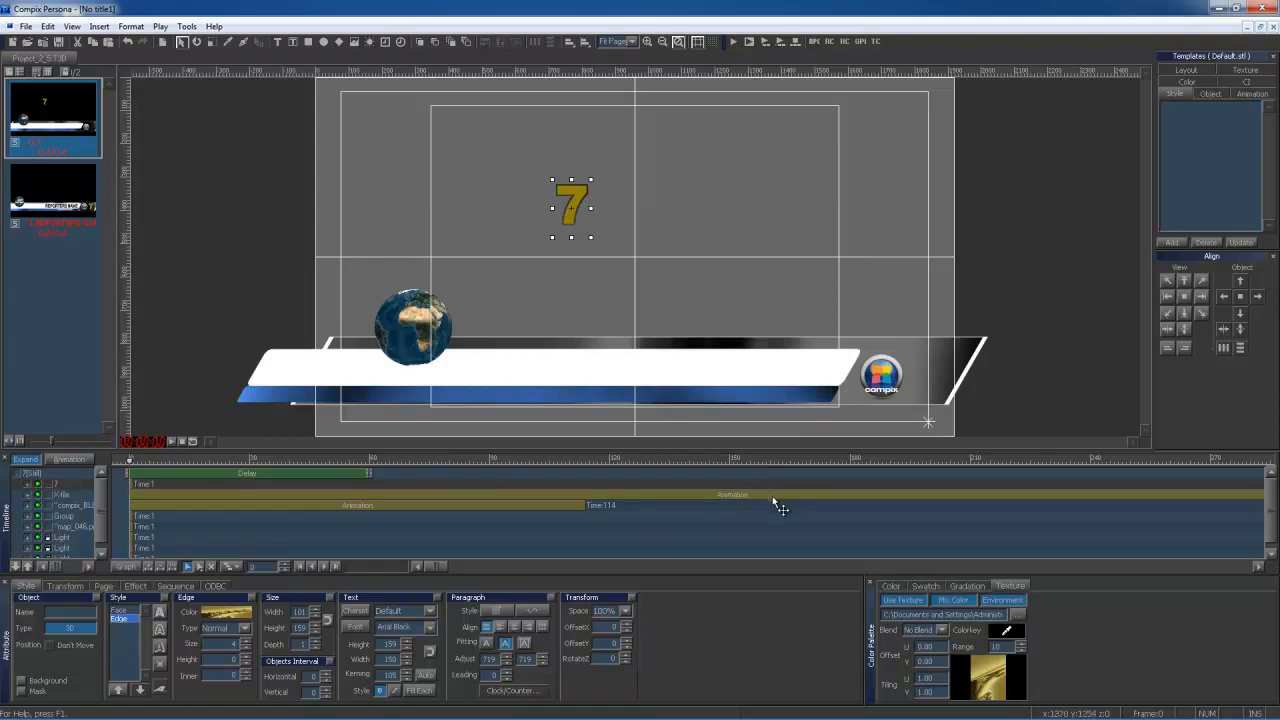
mouse_move(639, 271)
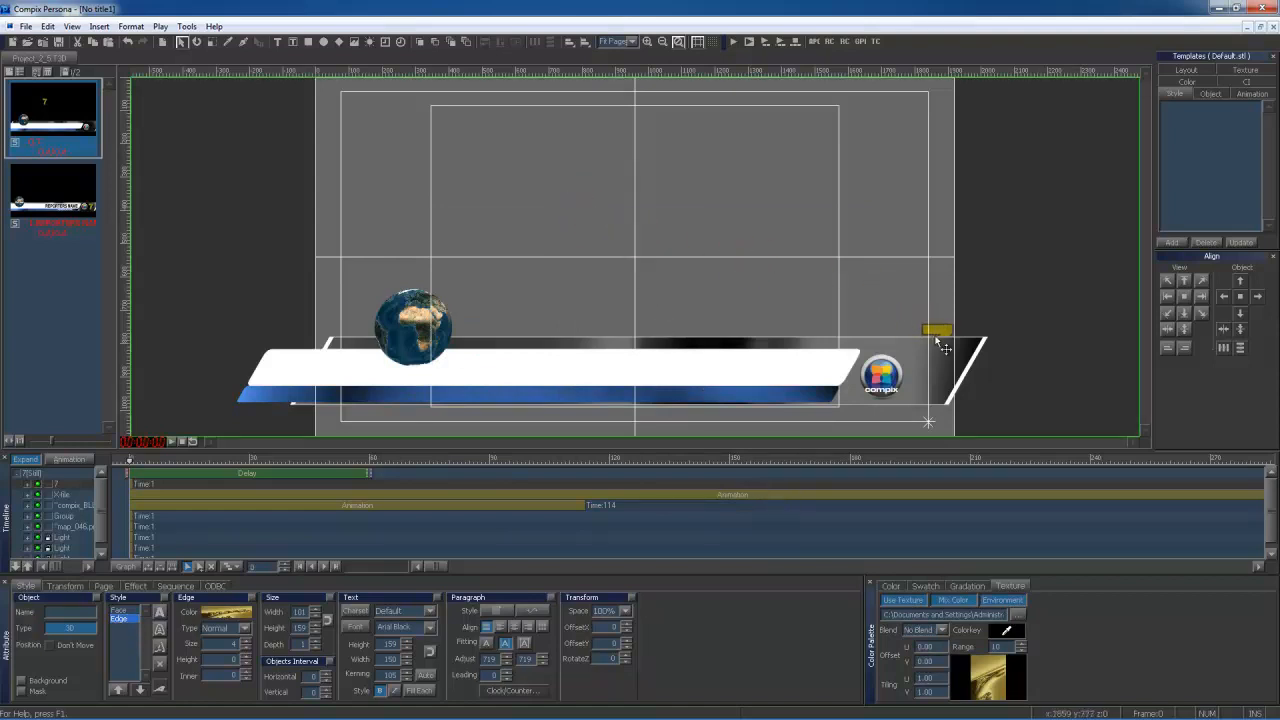
Drop the gold 7 beside the logo at the bars' right end
left_click(936, 330)
type("REPORTERS NAME")
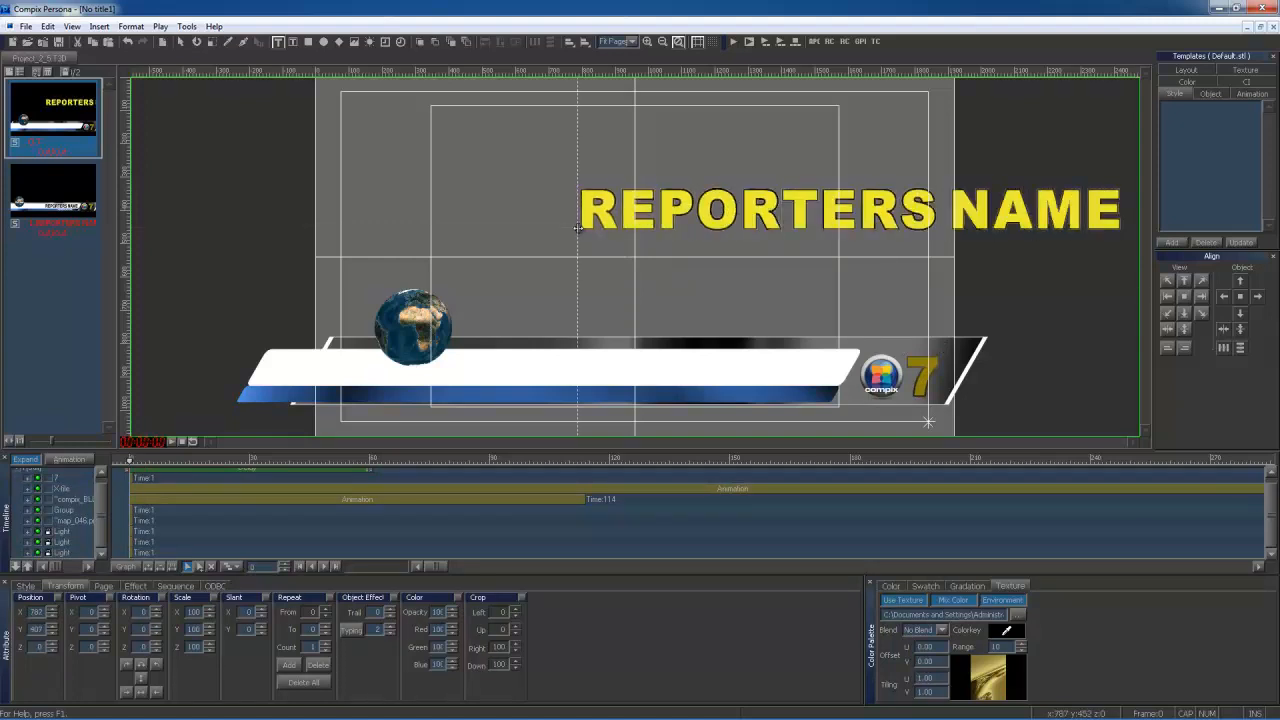
Finish the REPORTERS NAME text and drag it toward the white bar
left_click(850, 210)
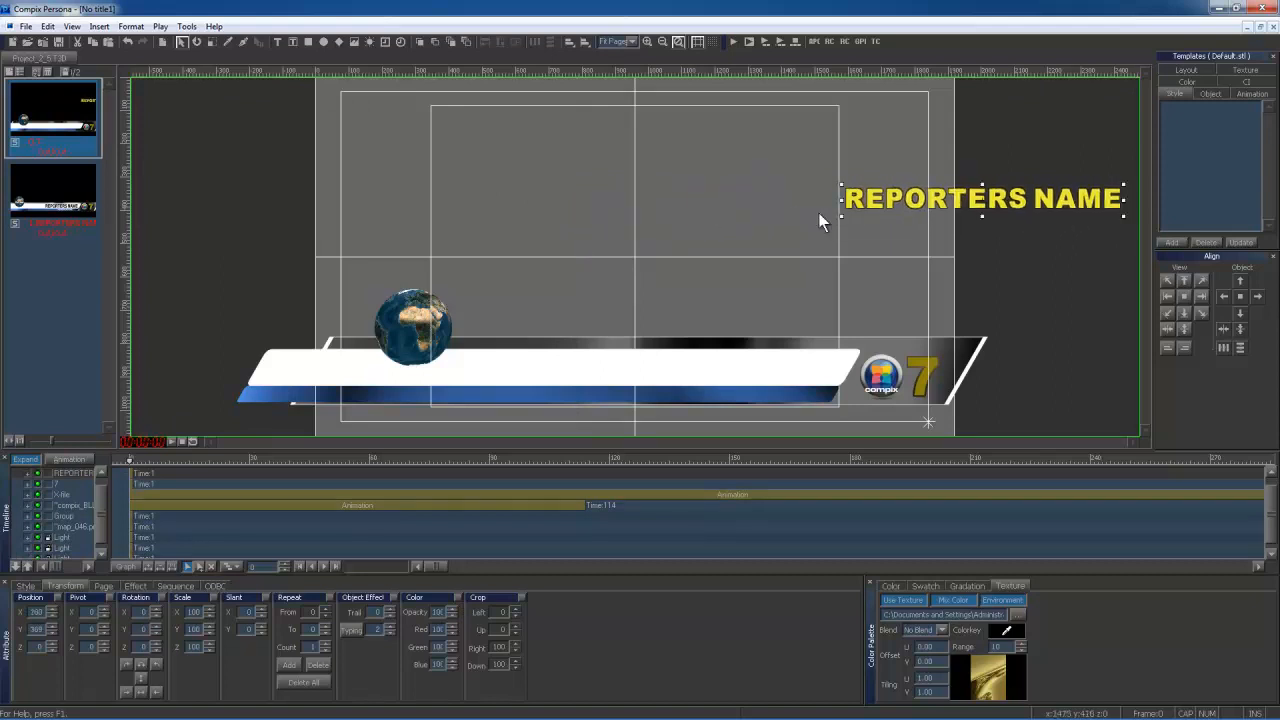
left_click_drag(982, 198, 706, 328)
type("WORLD NEWS")
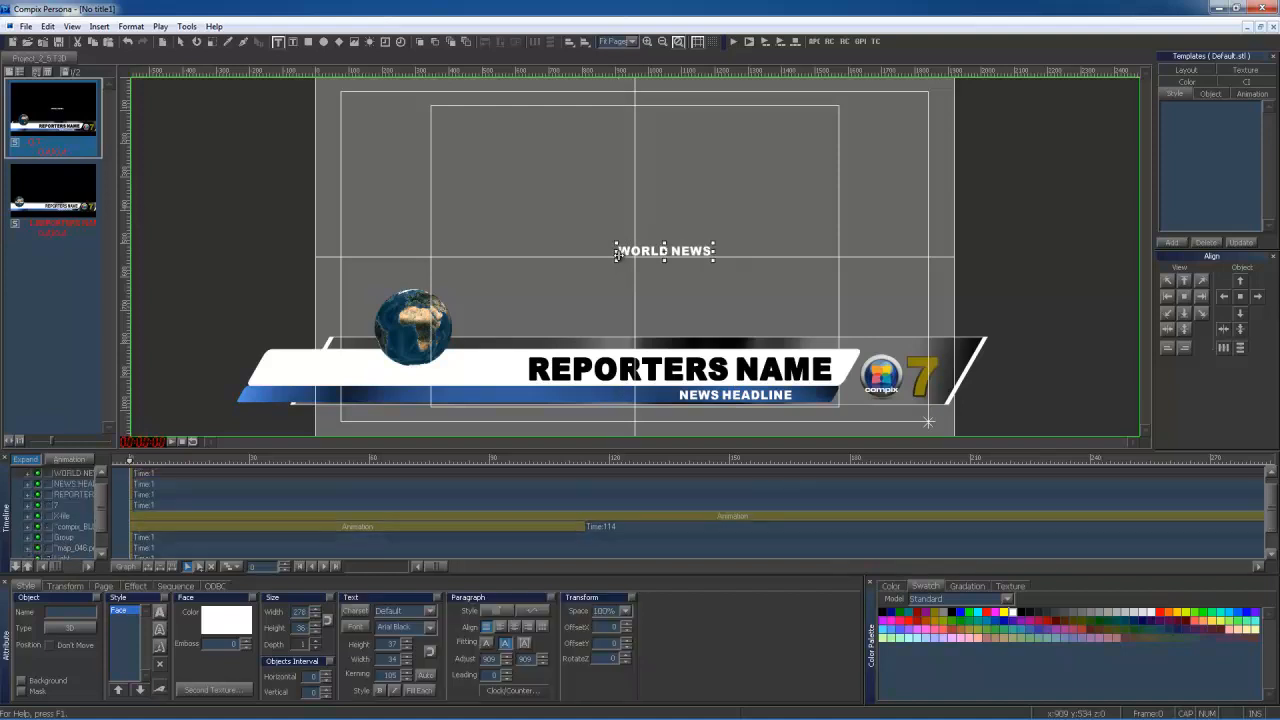
Add a dark edge to WORLD NEWS and place it over the earth globe
left_click(119, 618)
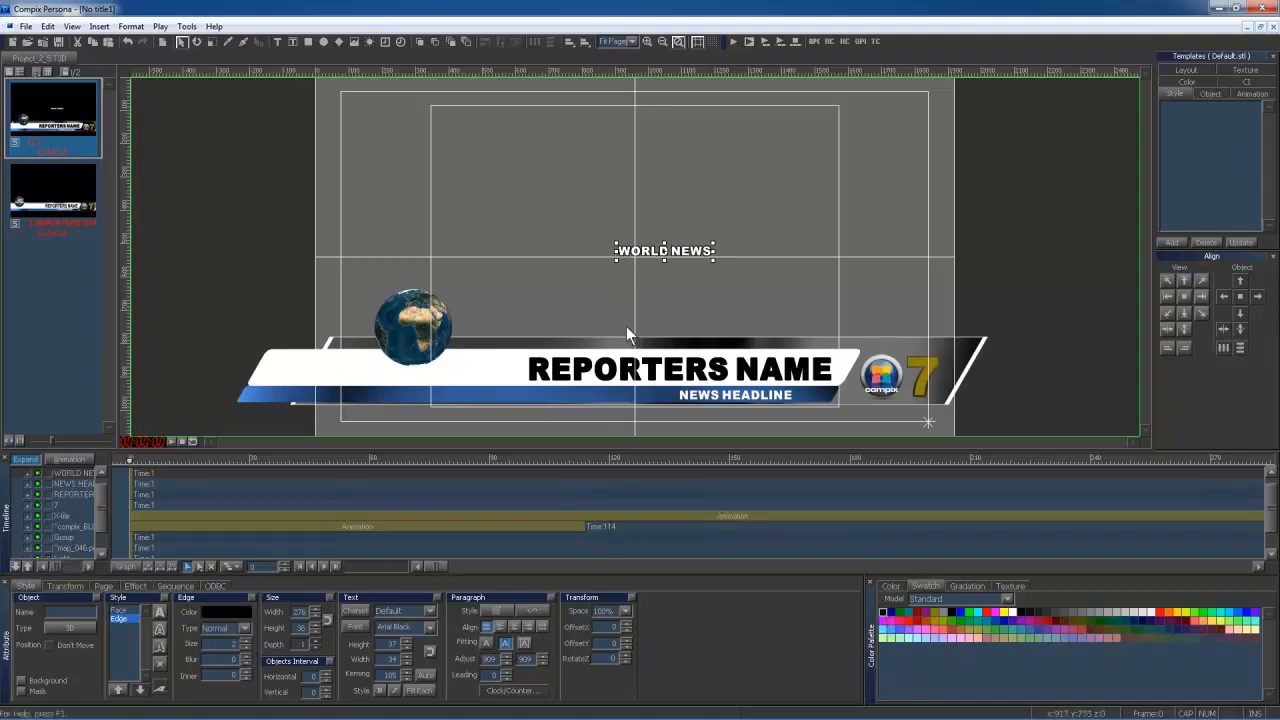
left_click_drag(665, 250, 412, 328)
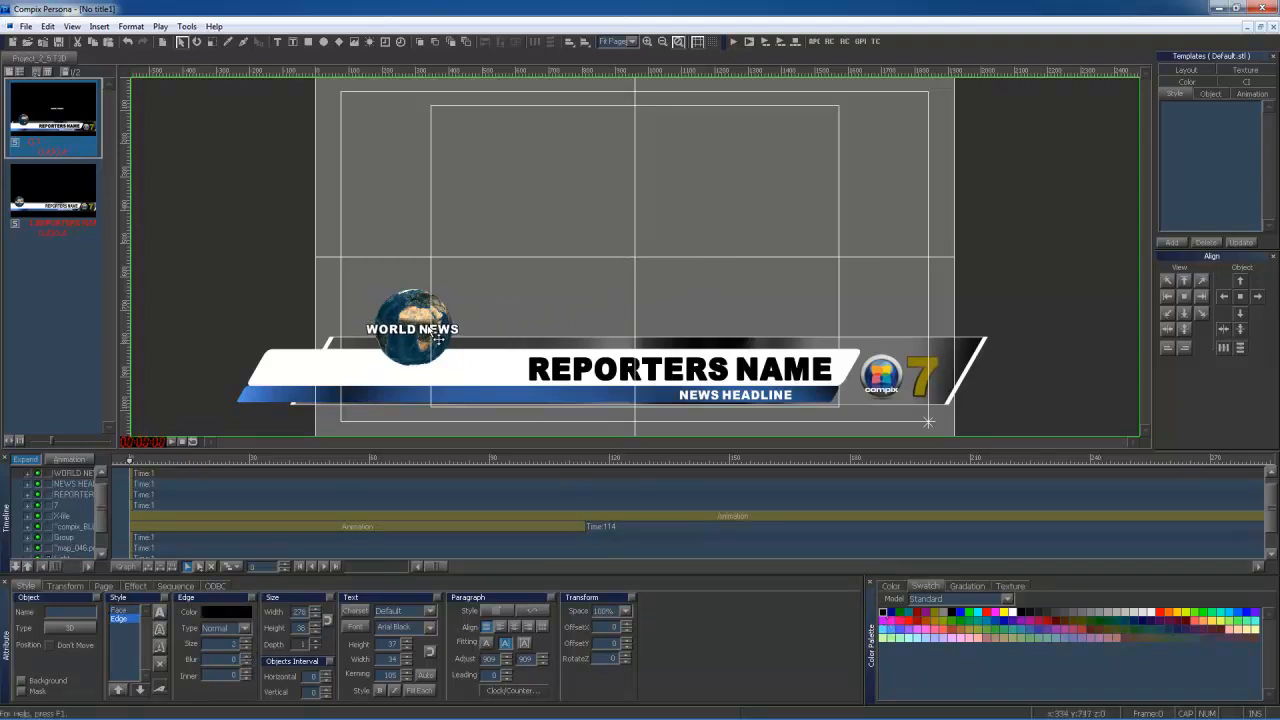
left_click(412, 328)
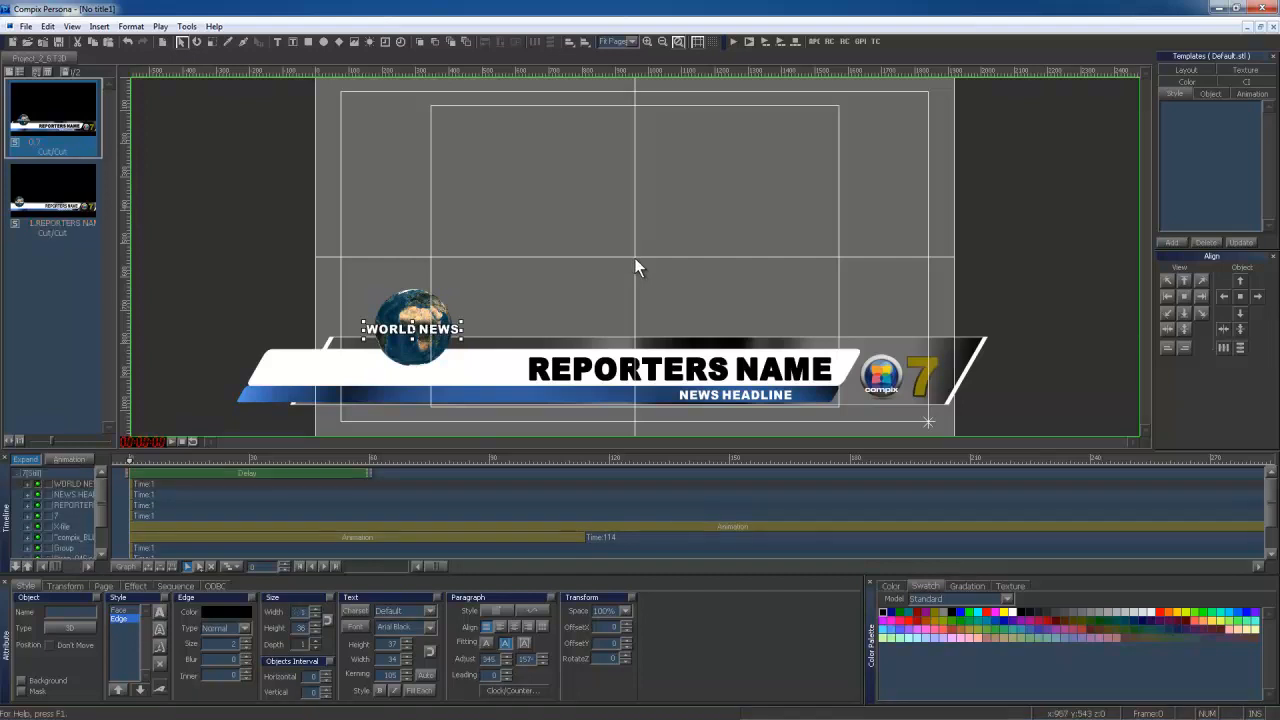